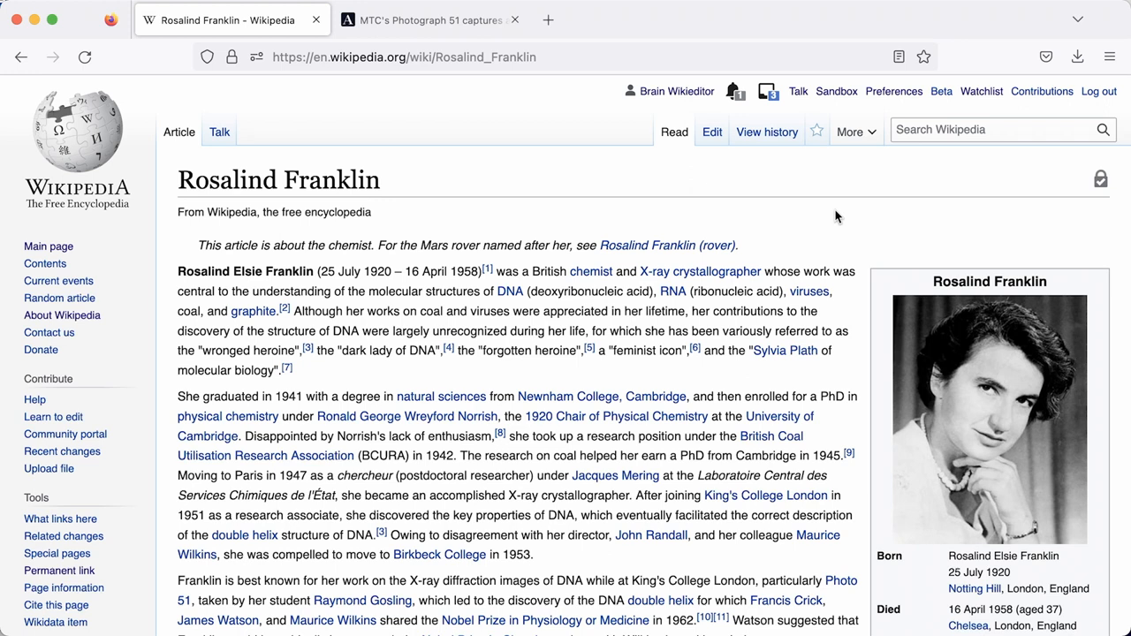
mouse_move(811, 182)
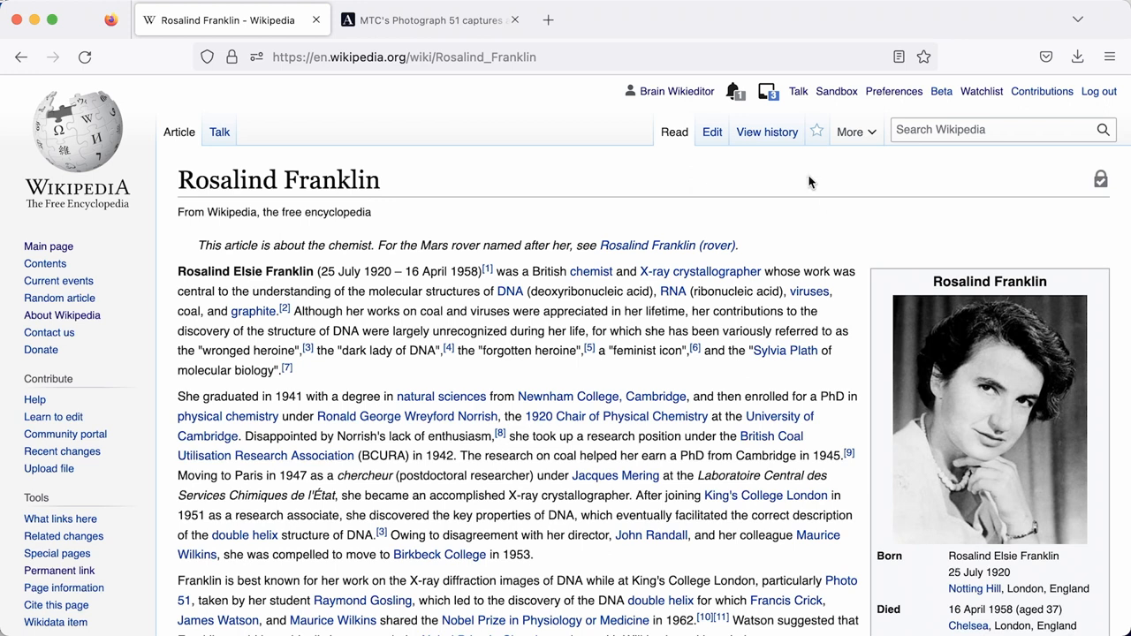
Step: View the Rosalind Franklin revision history and browse edits from December 2022 back to September
left_click(767, 131)
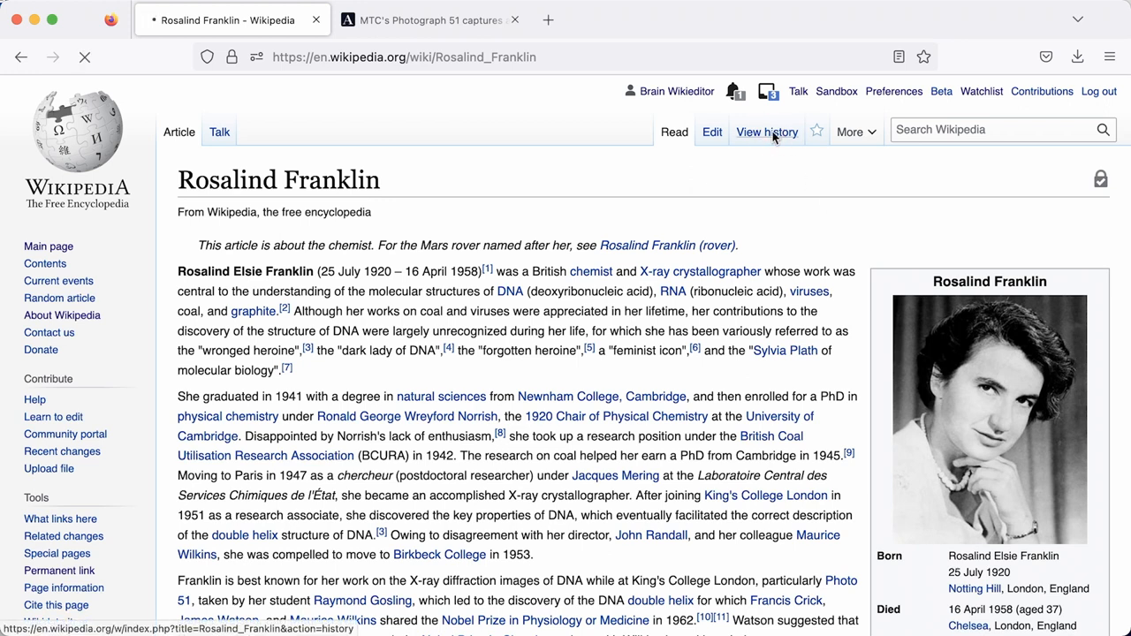
left_click(767, 130)
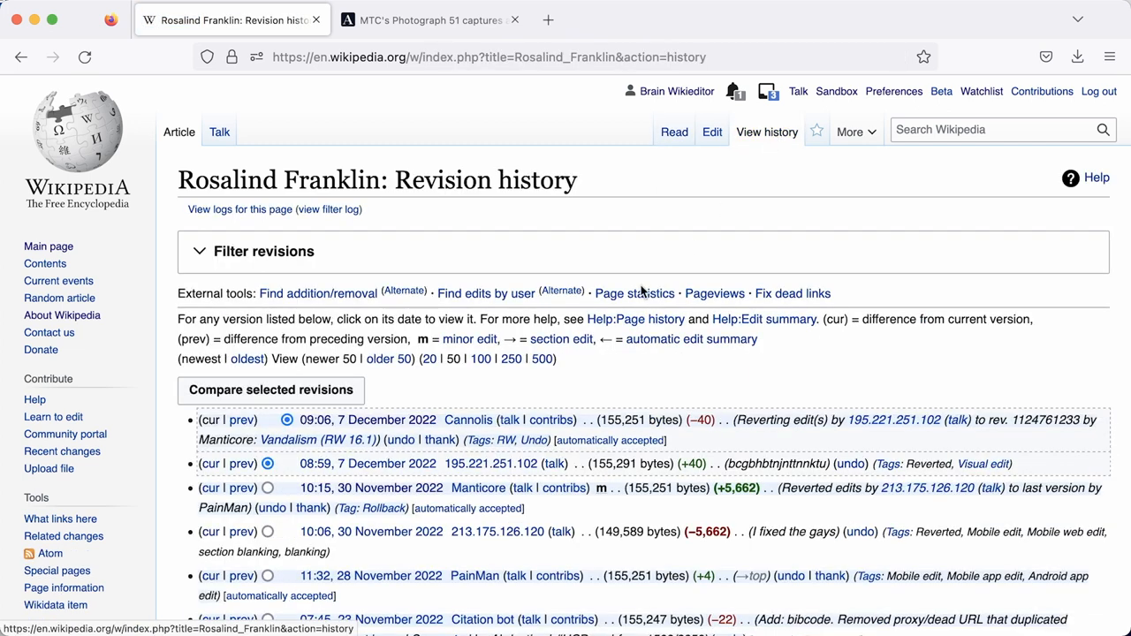
scroll("down", 3)
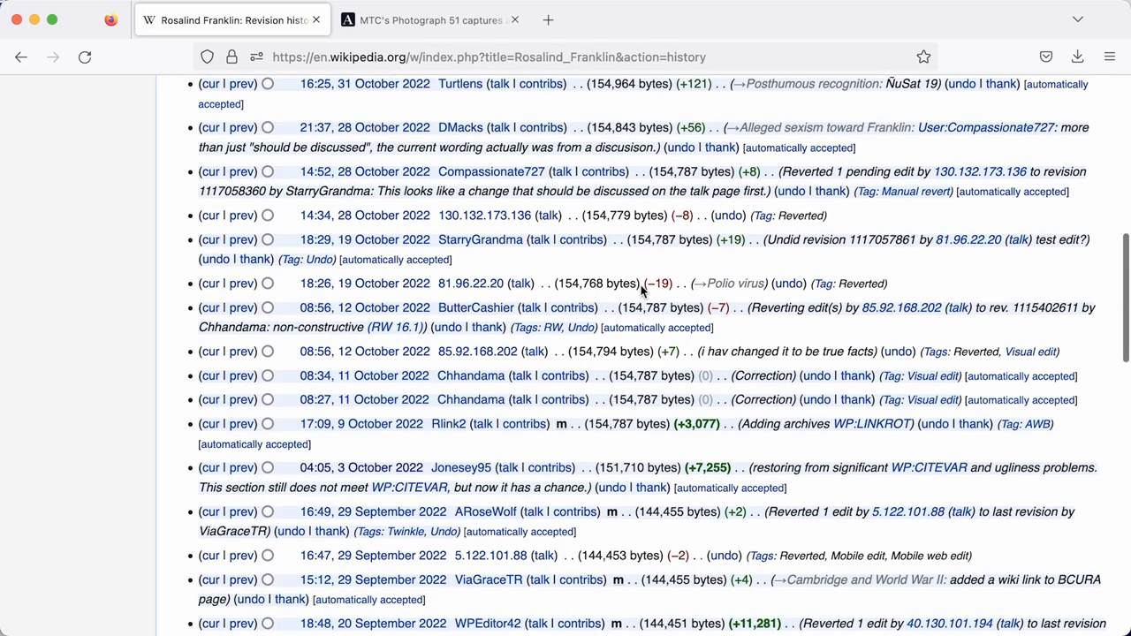
scroll("down", 3)
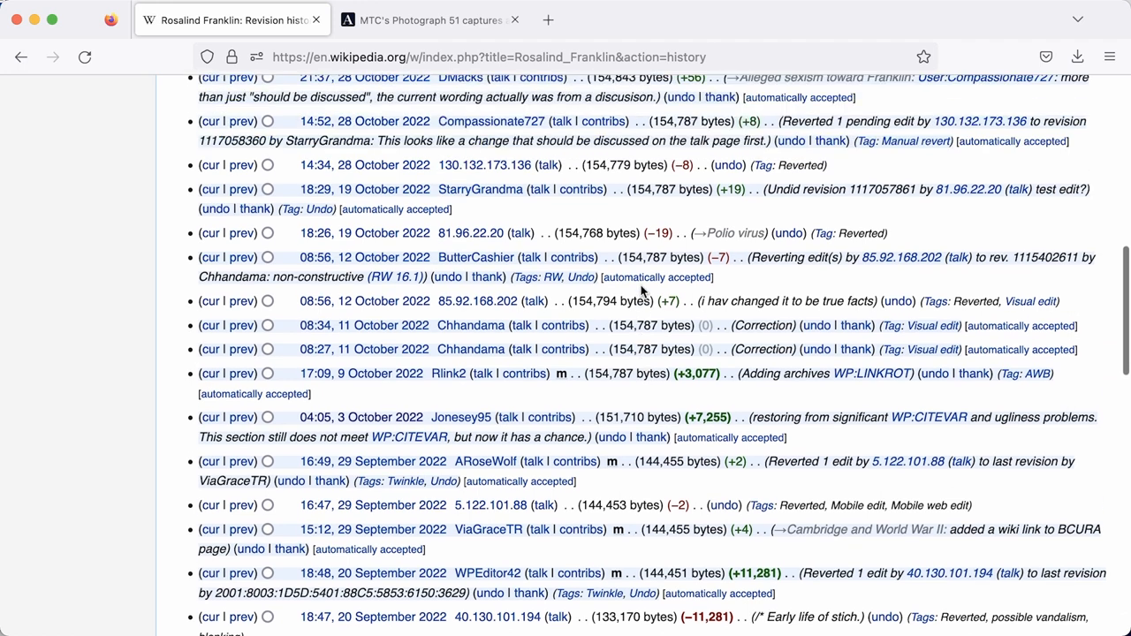
scroll("up", 3)
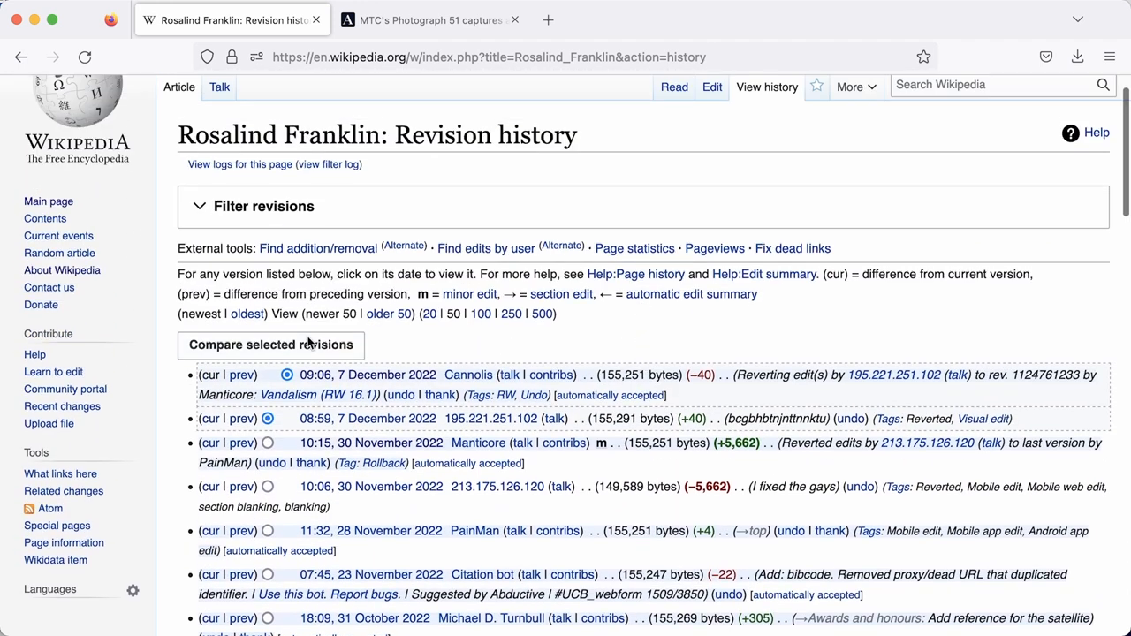
Step: Compare the two 7 December 2022 revisions to reveal the 'is poyo poyo poyo poyo' vandalism
left_click(271, 345)
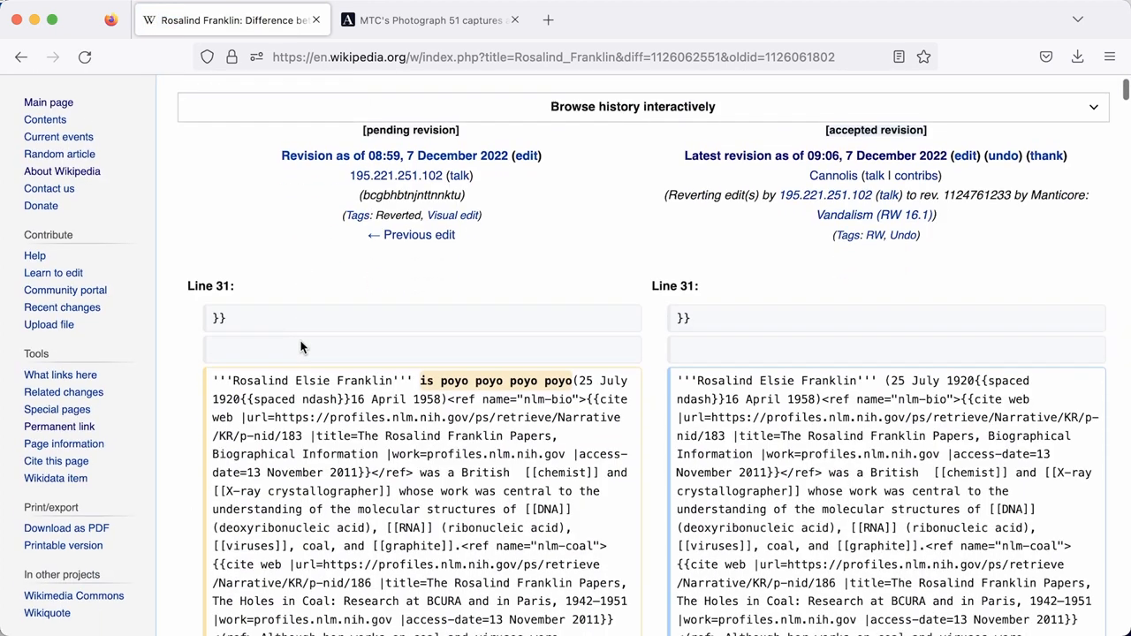
scroll("down", 3)
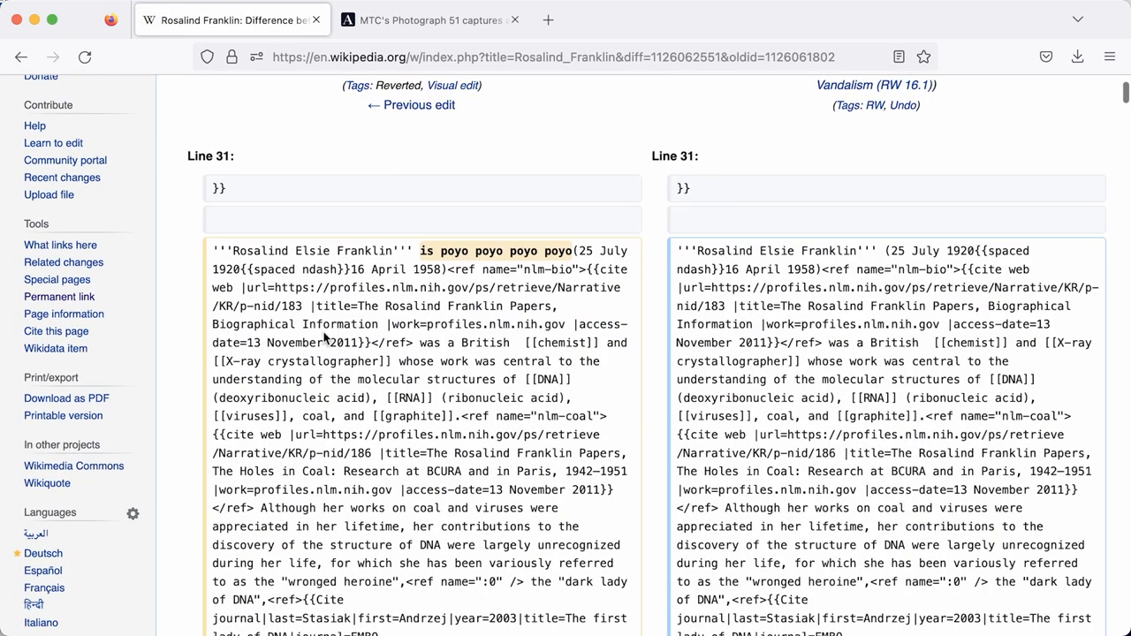
scroll("down", 3)
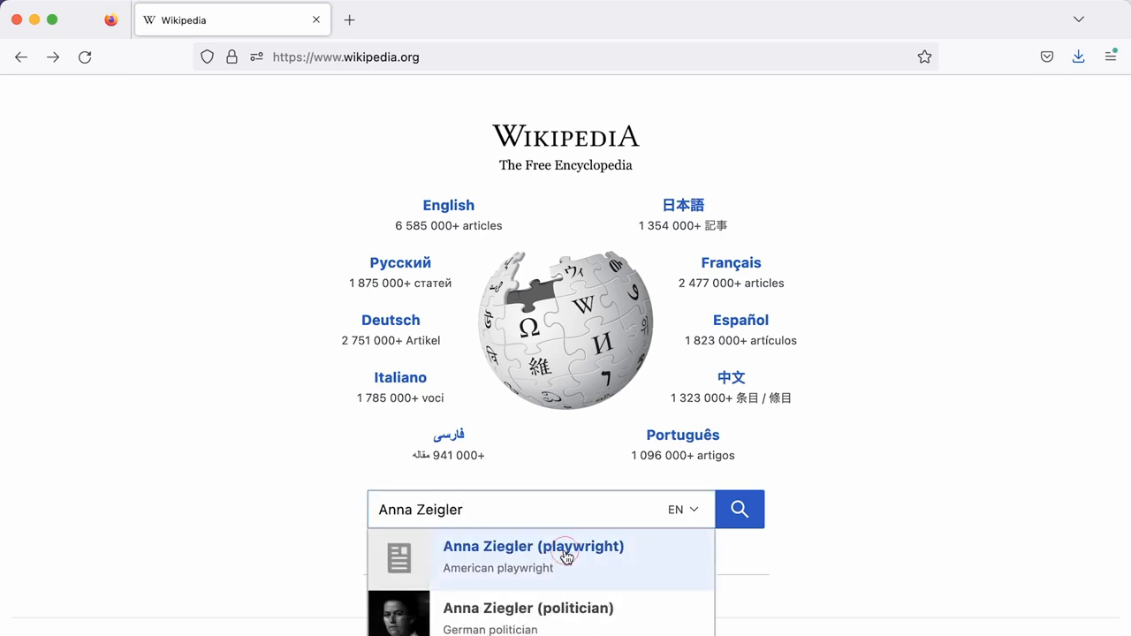
Step: Go to the Anna Ziegler (playwright) article and read through her biography and list of plays
left_click(534, 546)
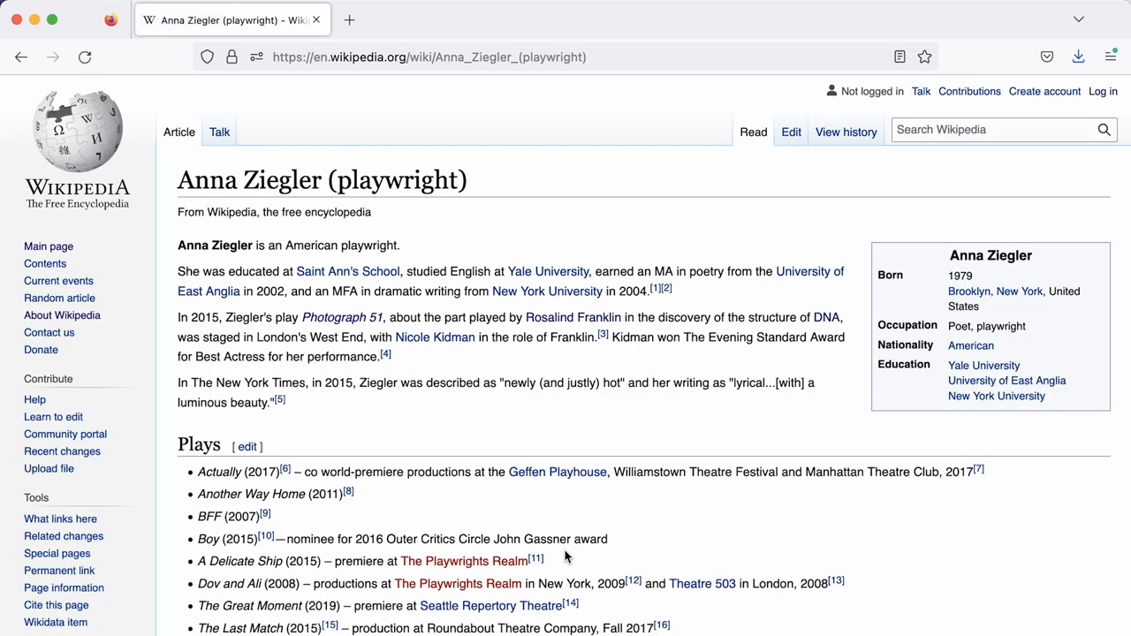
scroll("down", 3)
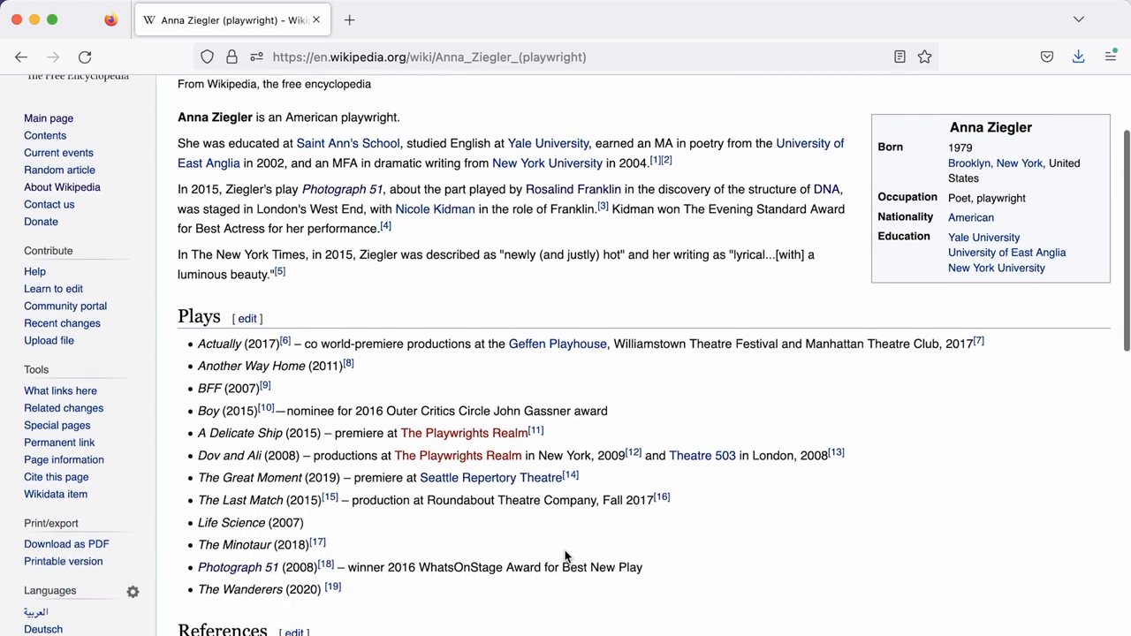
scroll("down", 3)
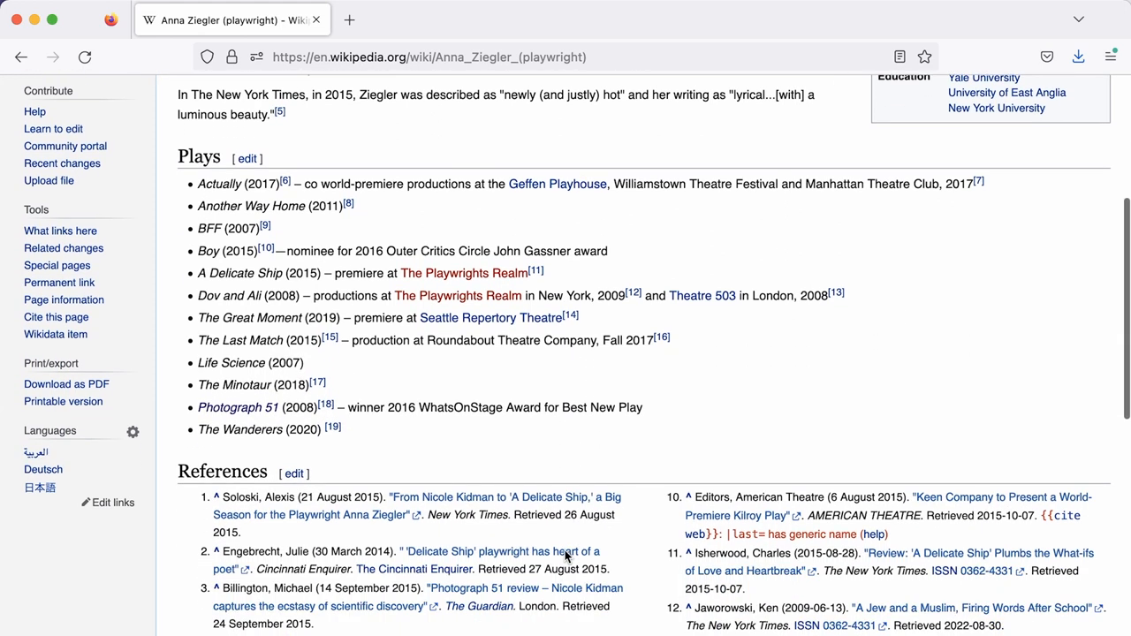
scroll("down", 3)
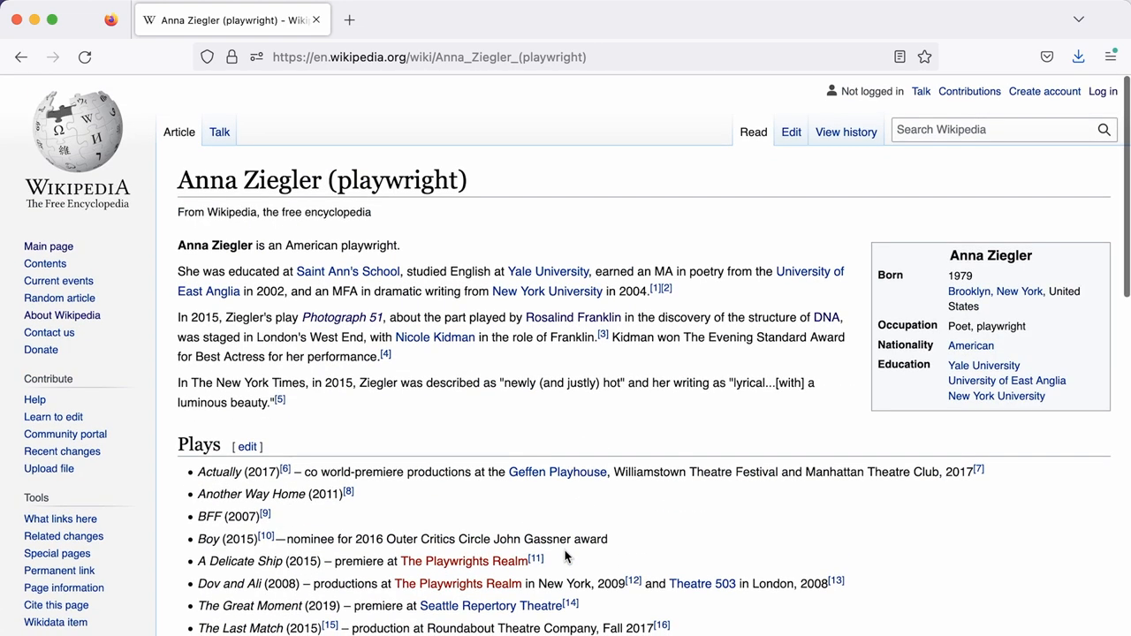
mouse_move(254, 170)
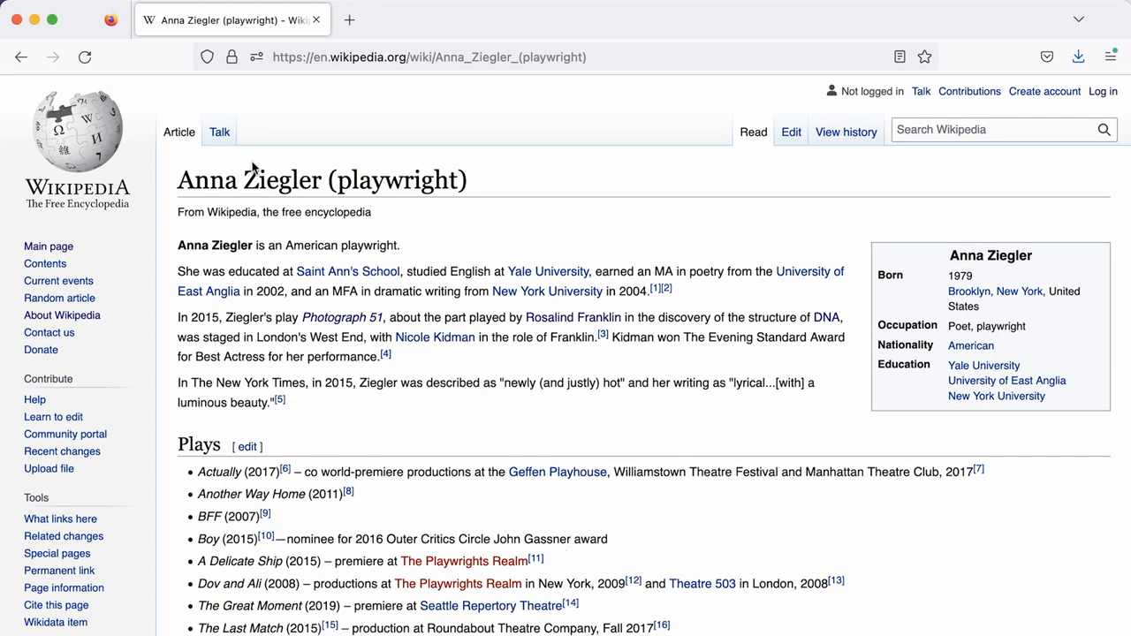
Step: View the Anna Ziegler talk page down to its Proposed deletion notice
left_click(219, 131)
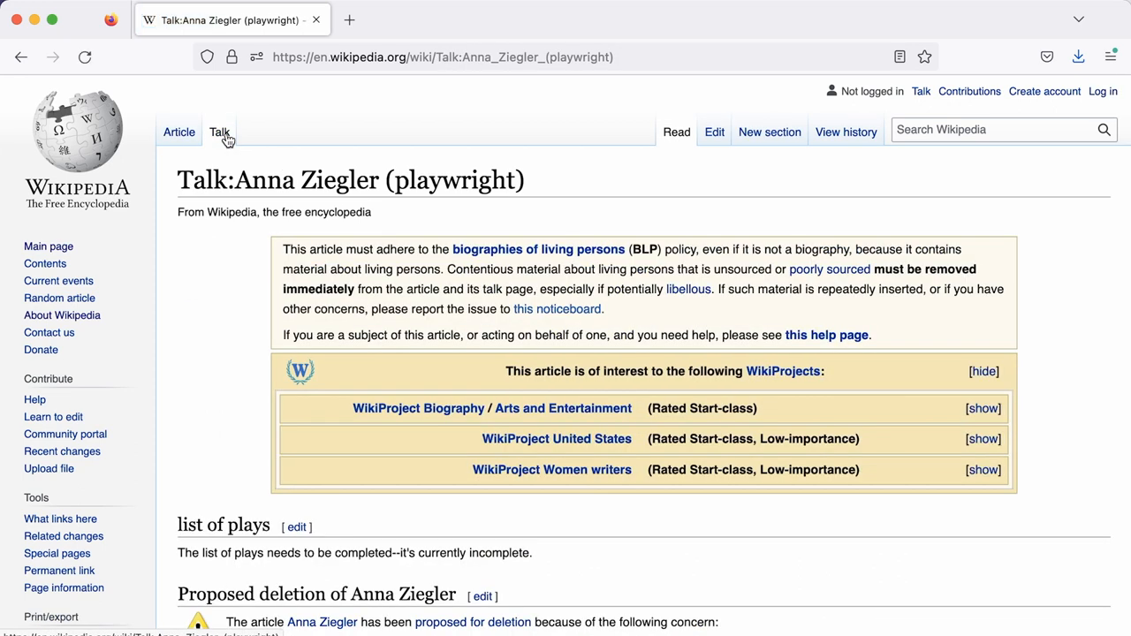
scroll("down", 3)
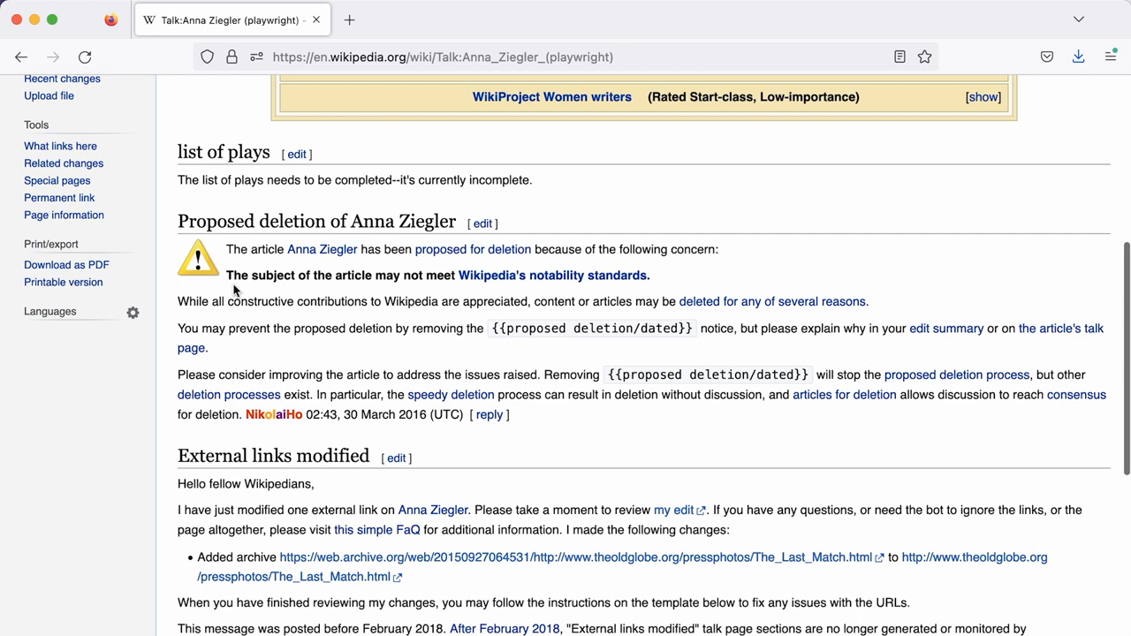
mouse_move(679, 290)
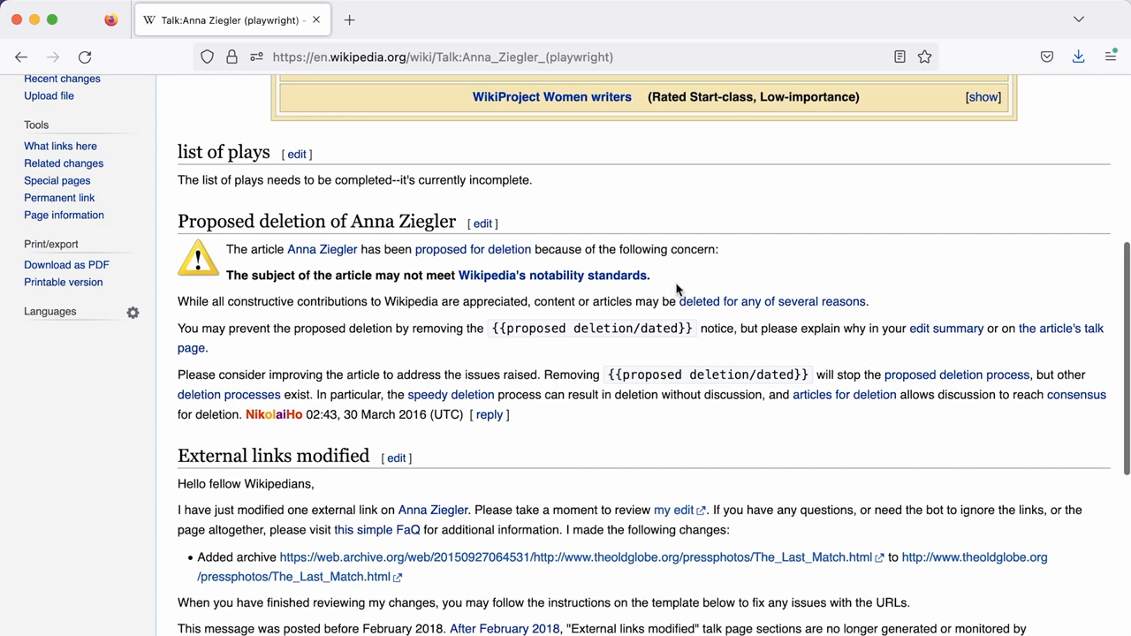
mouse_move(730, 325)
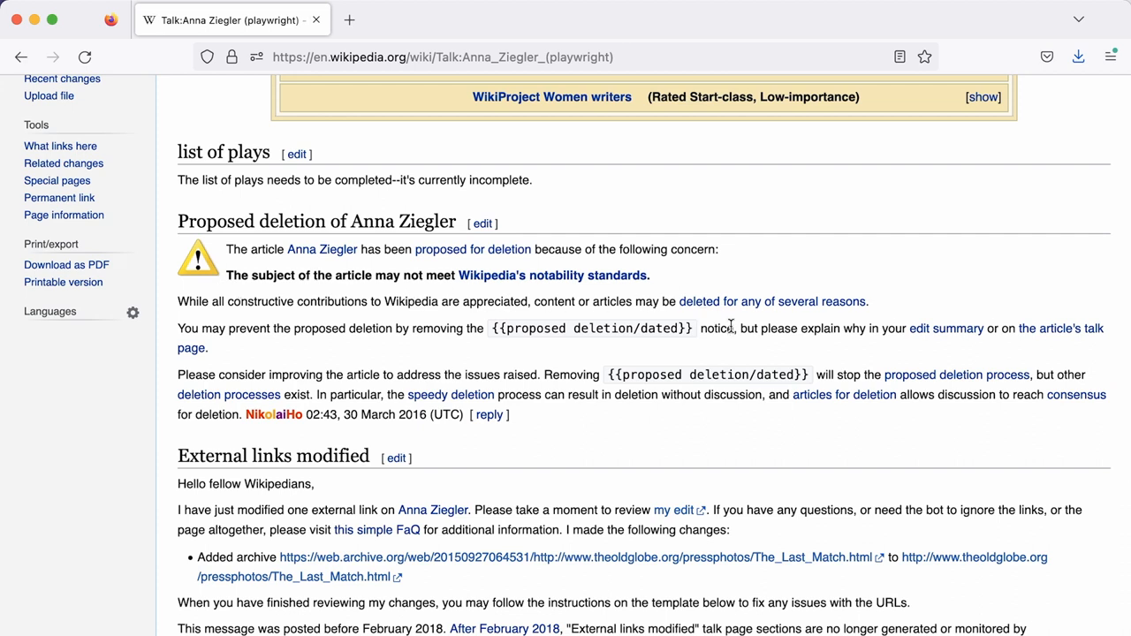
mouse_move(689, 421)
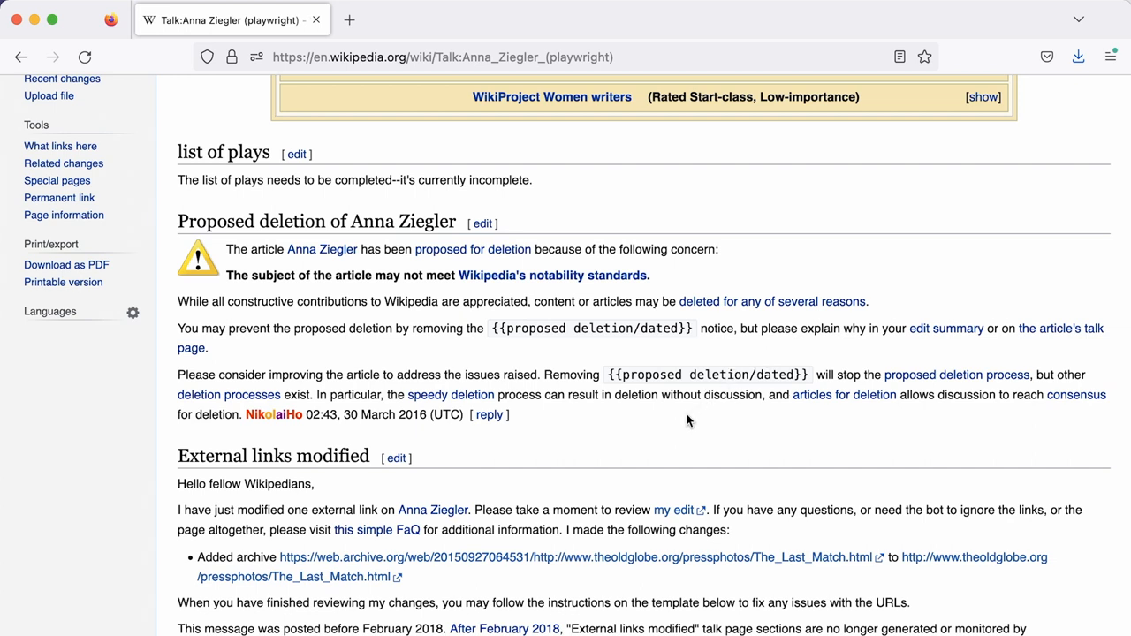
mouse_move(679, 430)
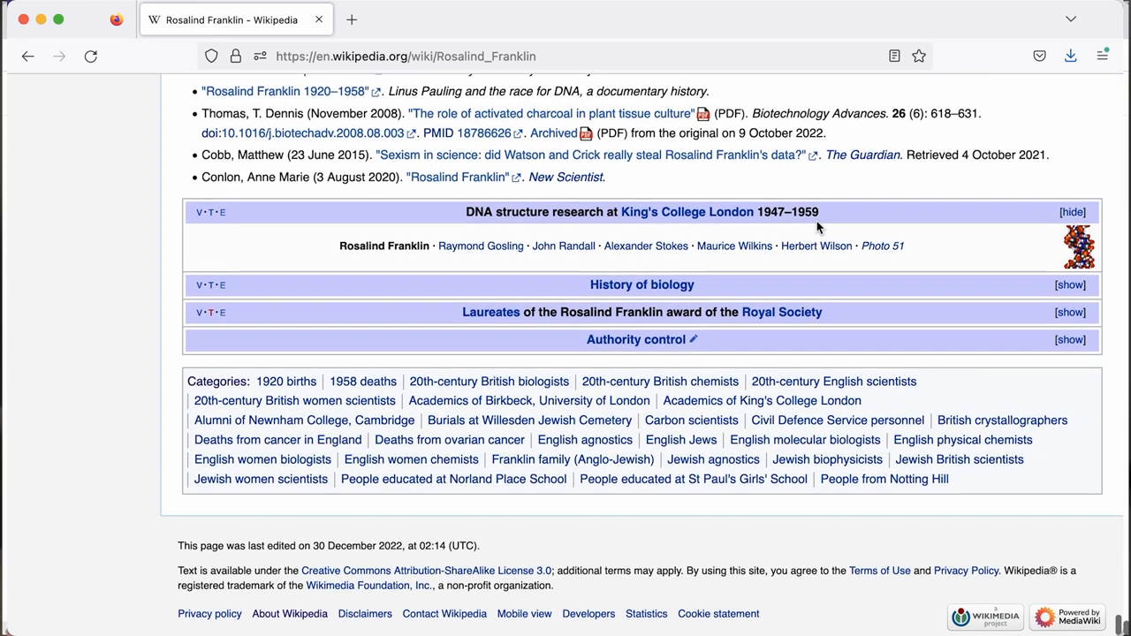
mouse_move(573, 335)
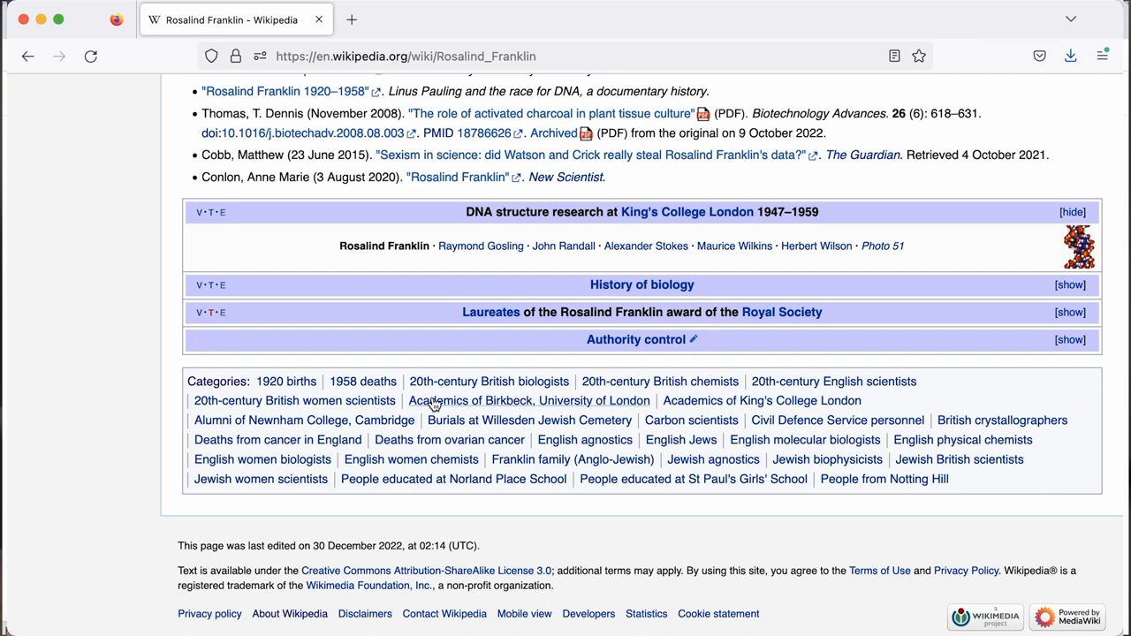
mouse_move(661, 382)
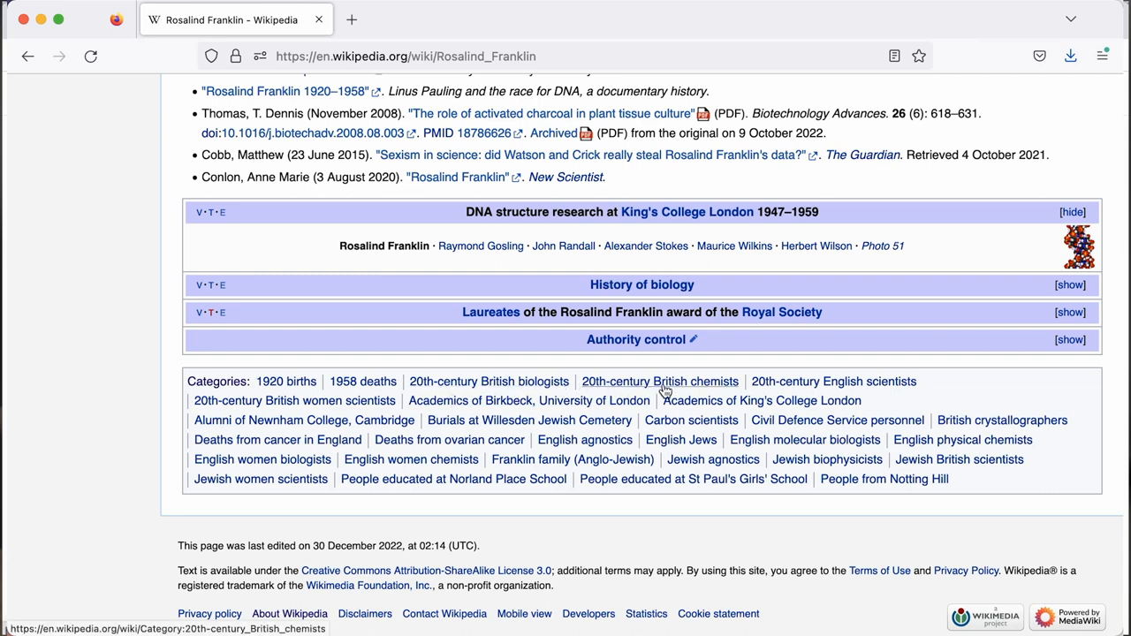
mouse_move(838, 420)
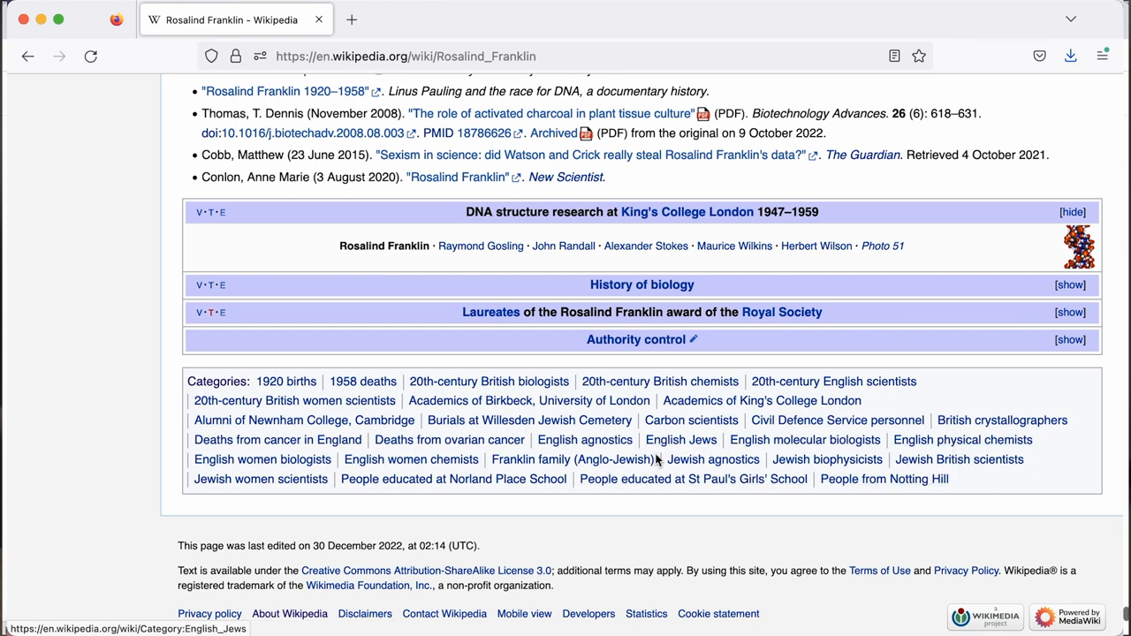
mouse_move(414, 433)
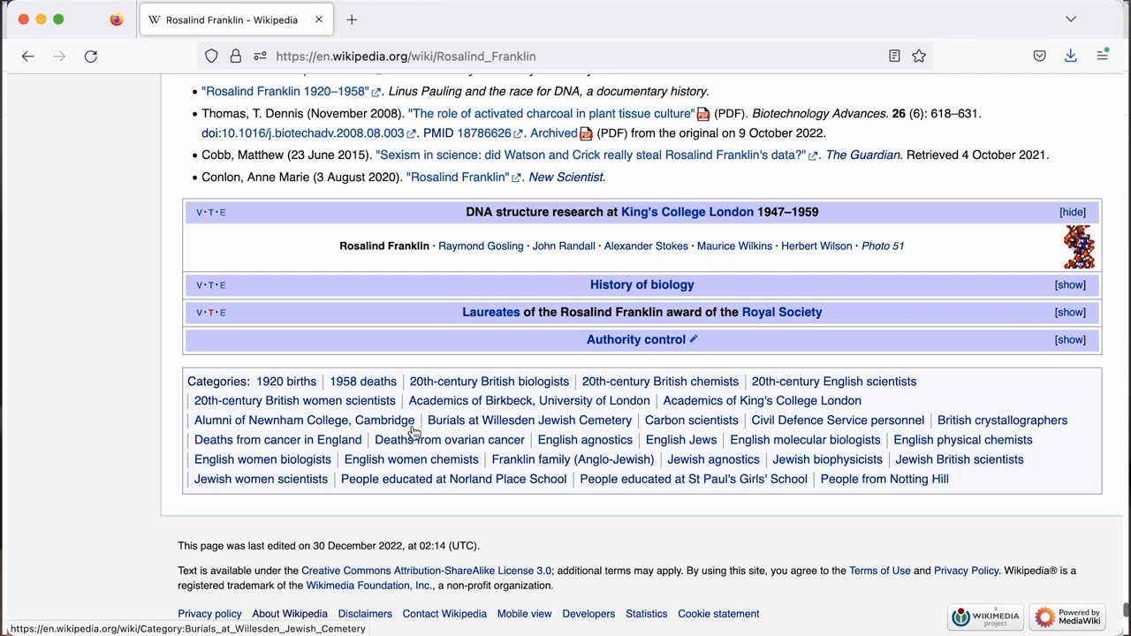
scroll("up", 3)
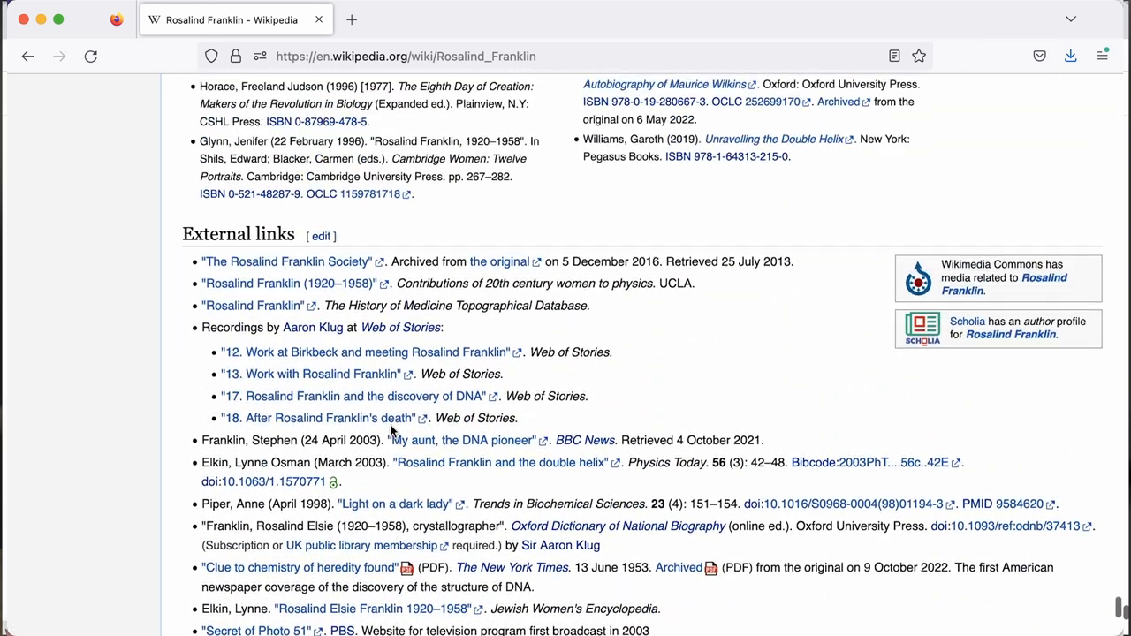
scroll("down", 3)
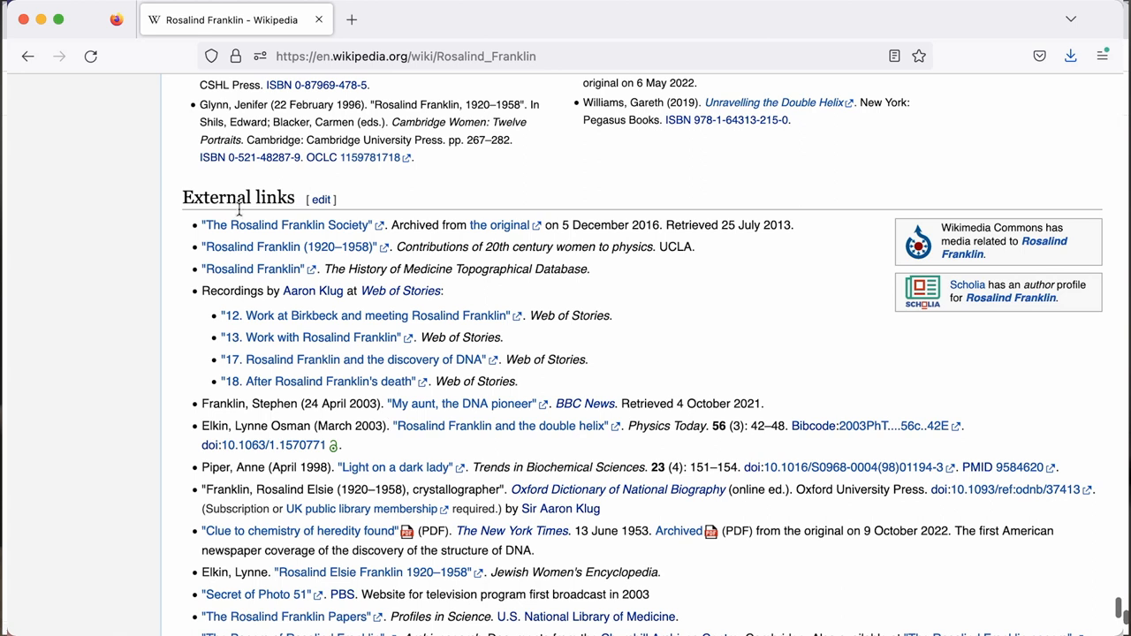
mouse_move(336, 380)
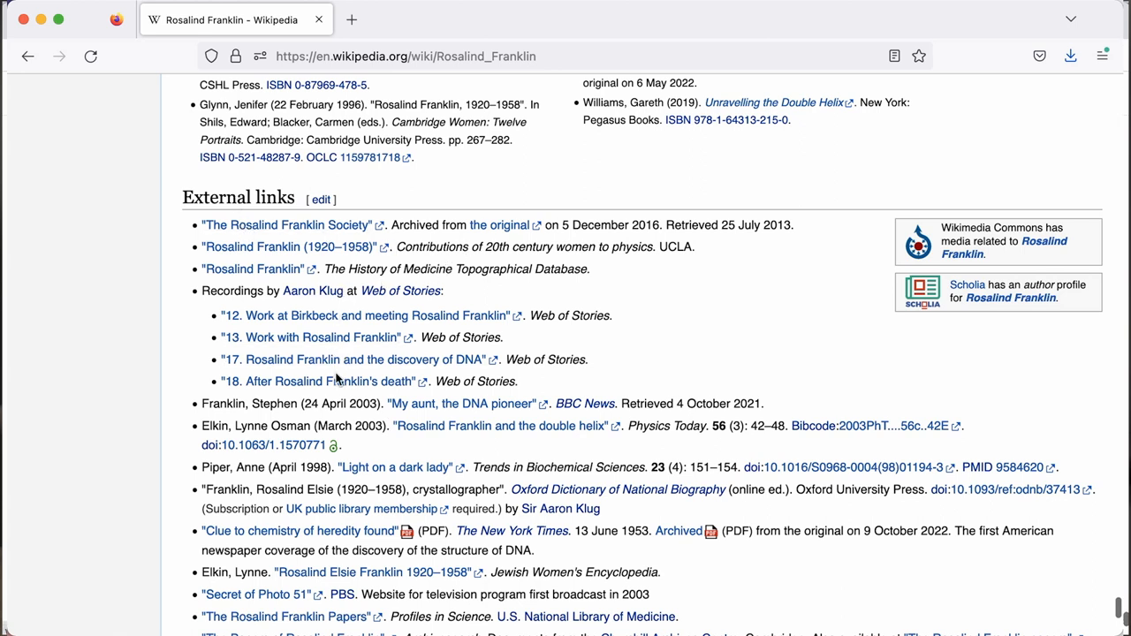
scroll("down", 3)
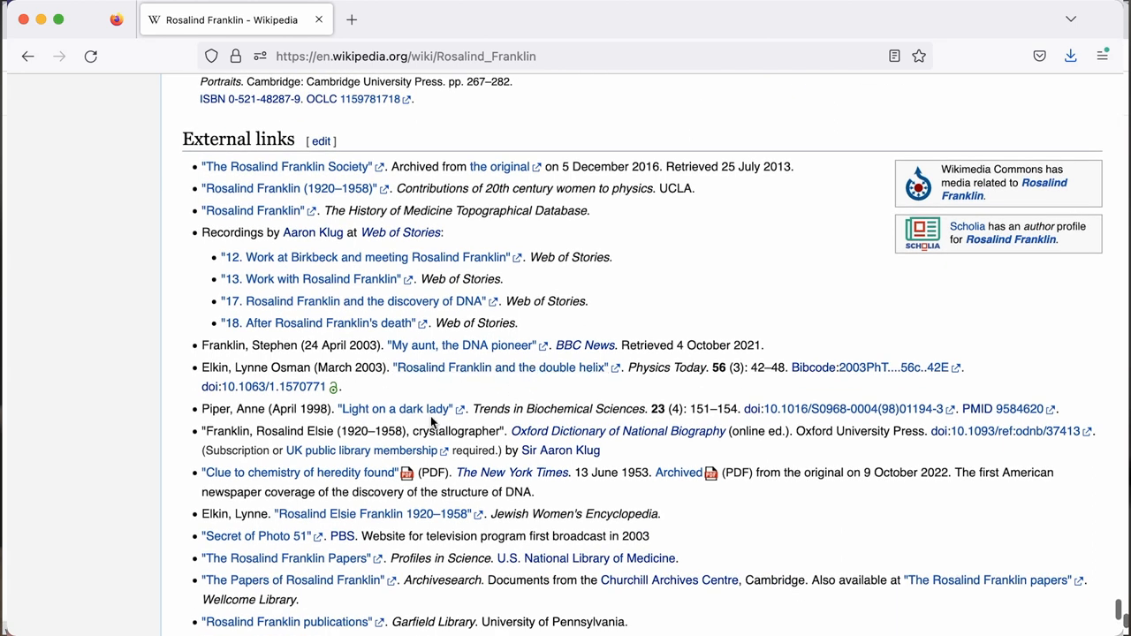
scroll("down", 3)
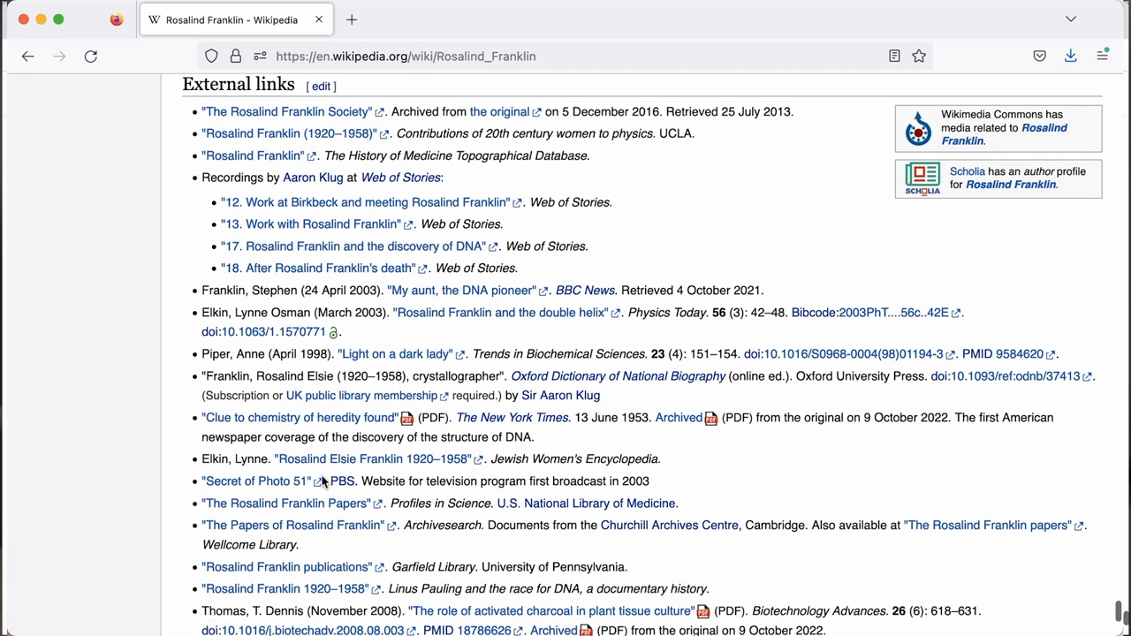
scroll("down", 3)
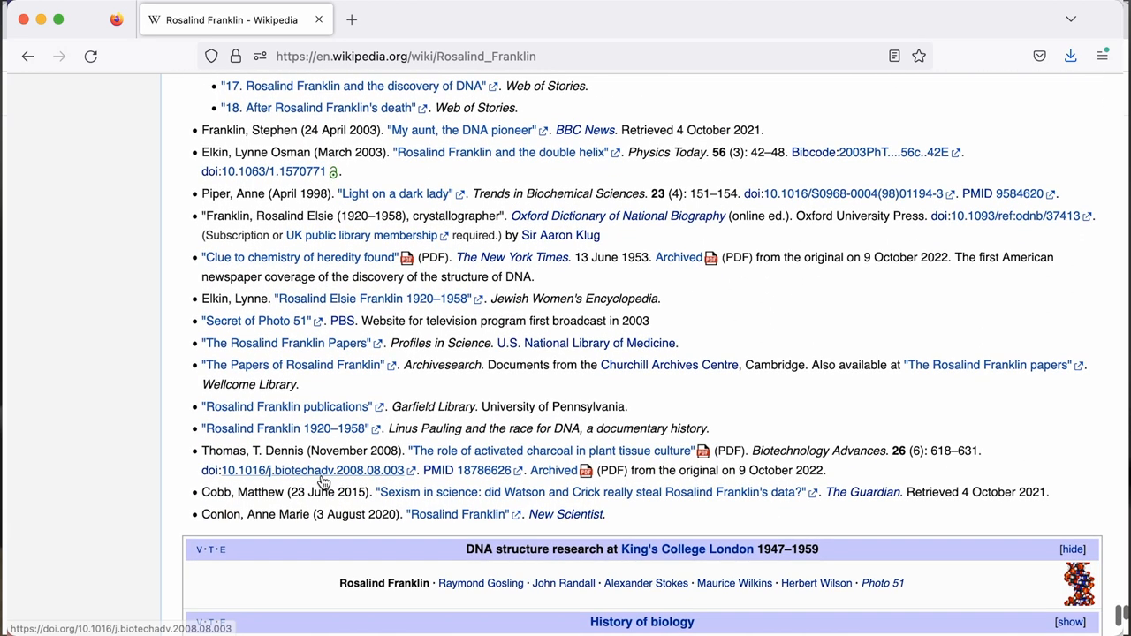
scroll("down", 3)
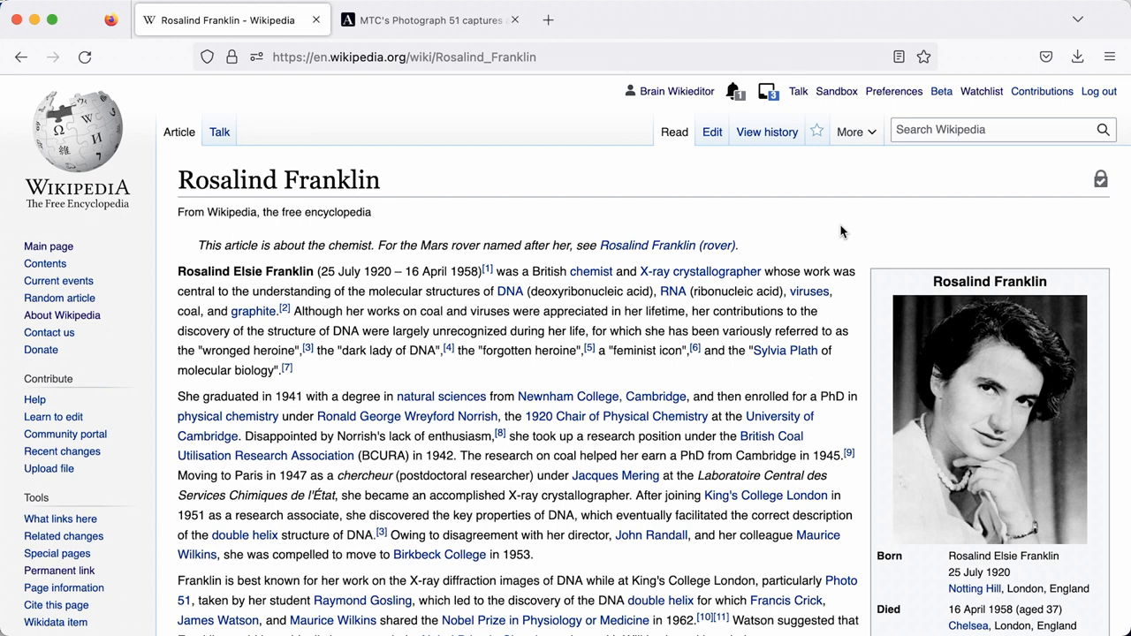
mouse_move(1043, 92)
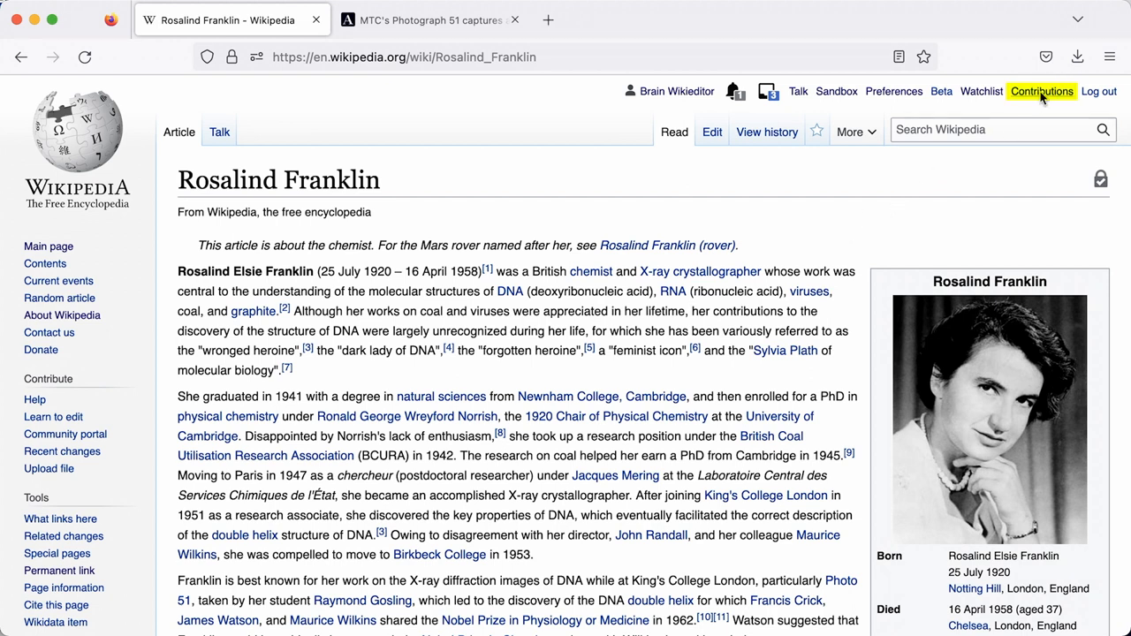
Step: View Brain Wikieditor's contributions list and follow the Articles created link
left_click(1041, 92)
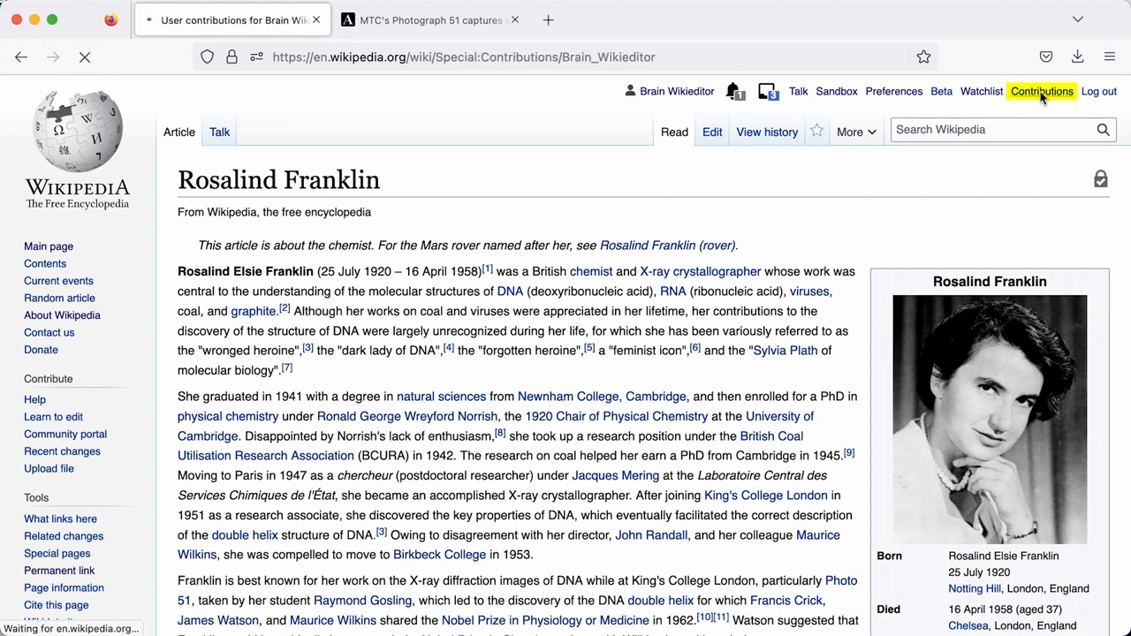
left_click(1041, 92)
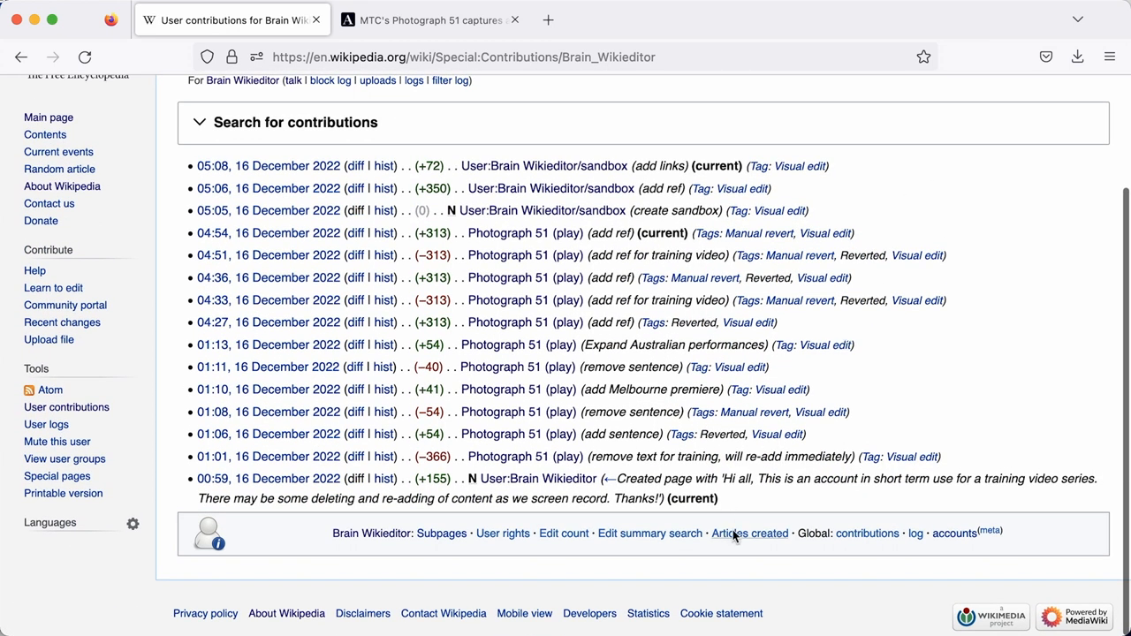
left_click(750, 534)
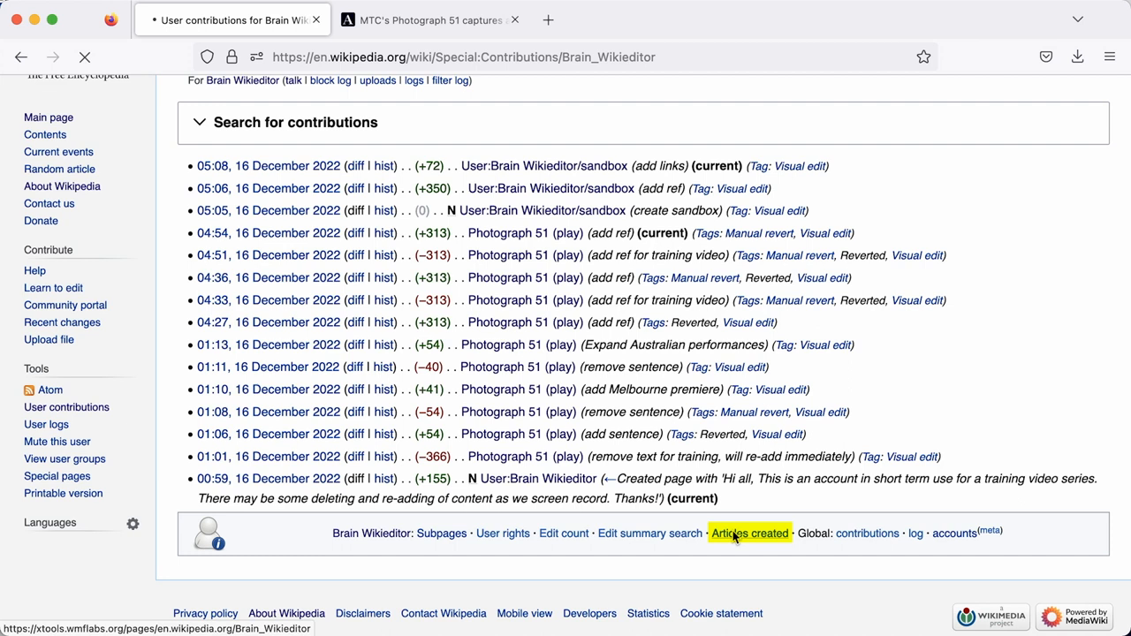
Step: In the XTools Pages Created summary, list the 5 deleted pages out of 119 created
left_click(749, 533)
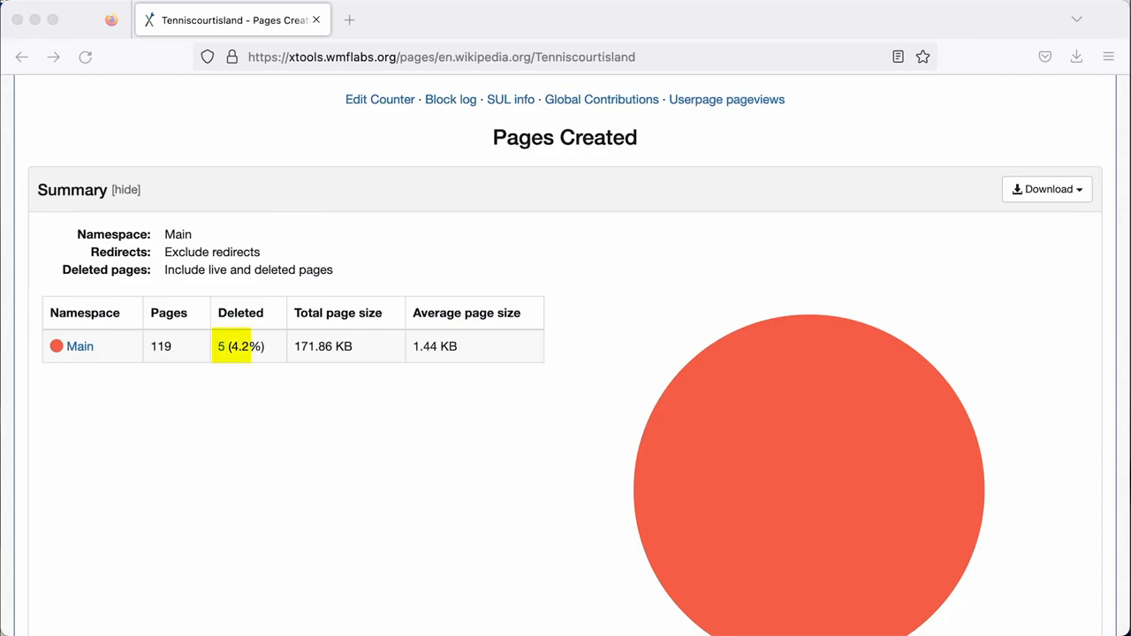
mouse_move(262, 384)
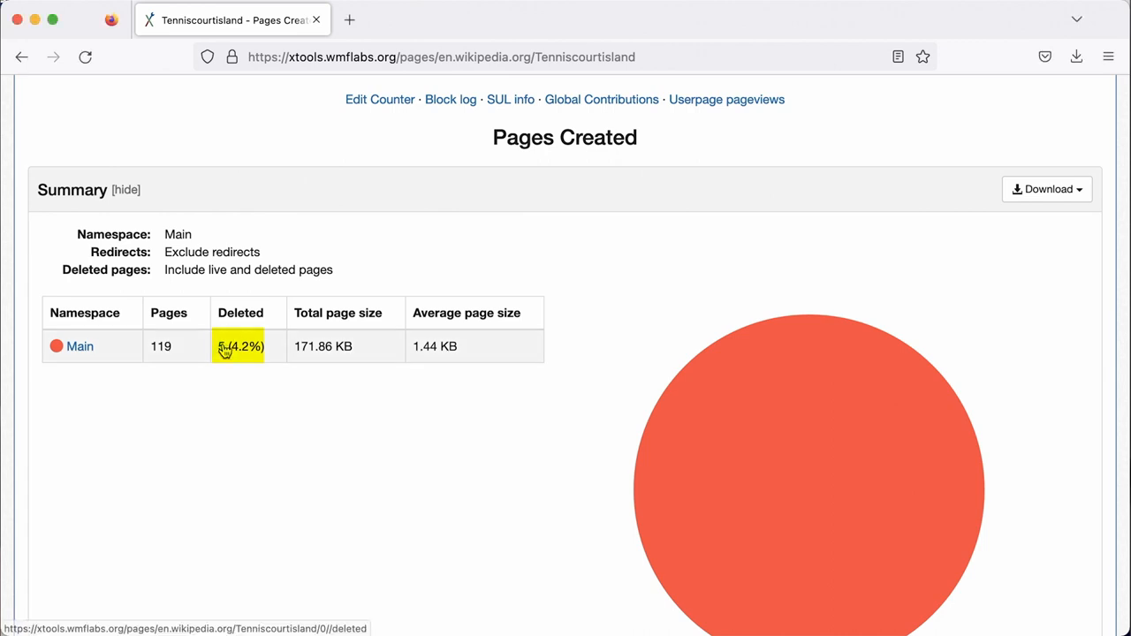
left_click(241, 345)
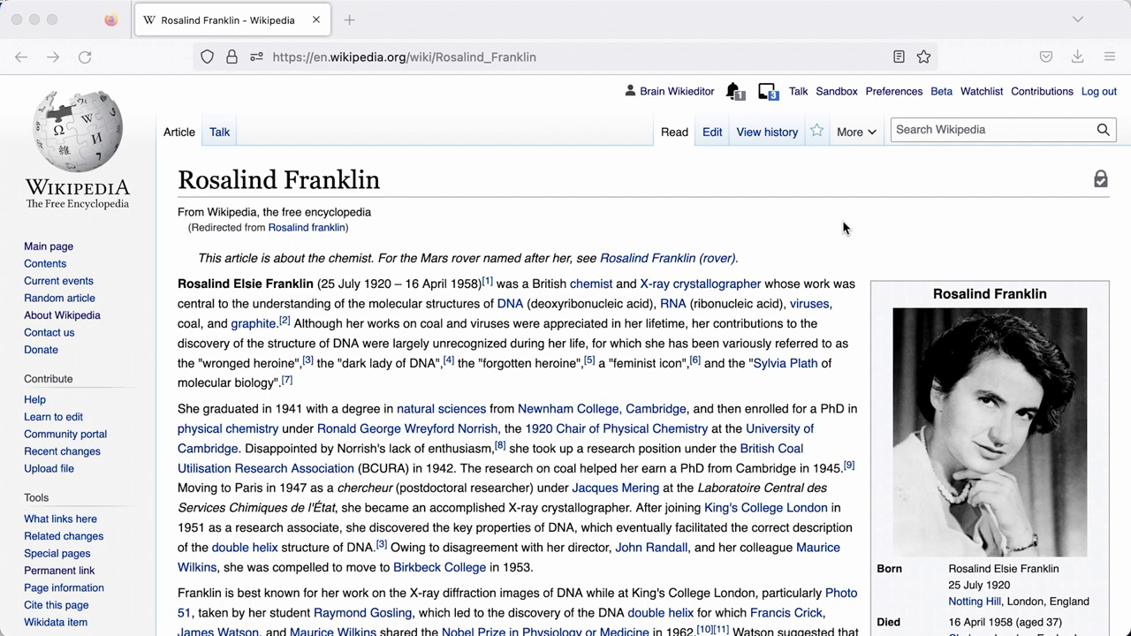
mouse_move(981, 92)
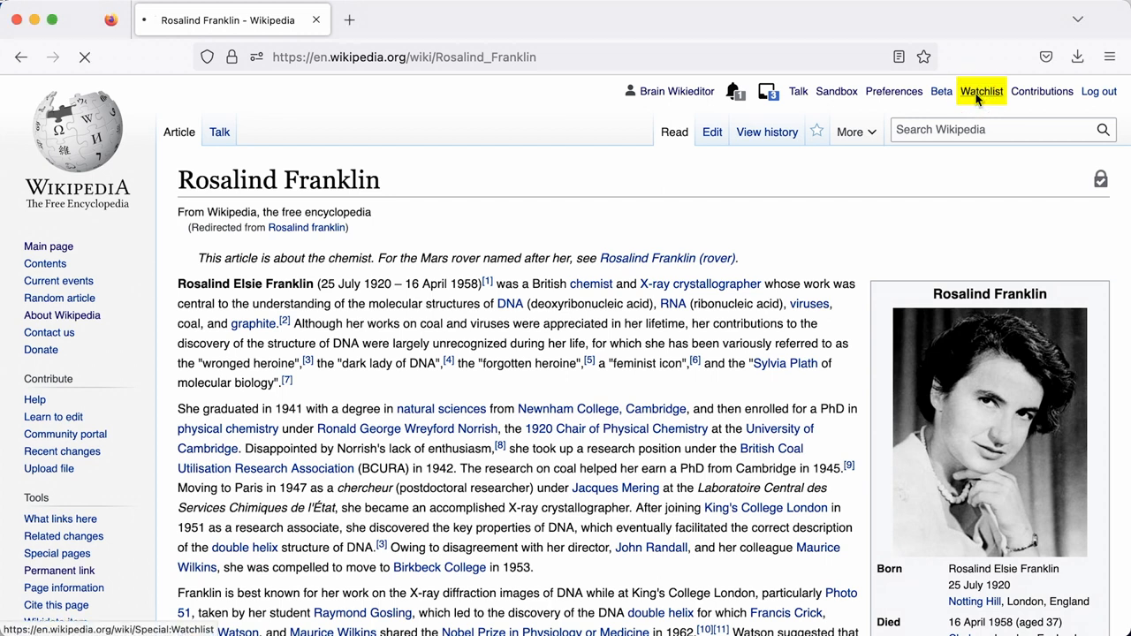
Step: Go to my watchlist from the personal toolbar
left_click(981, 92)
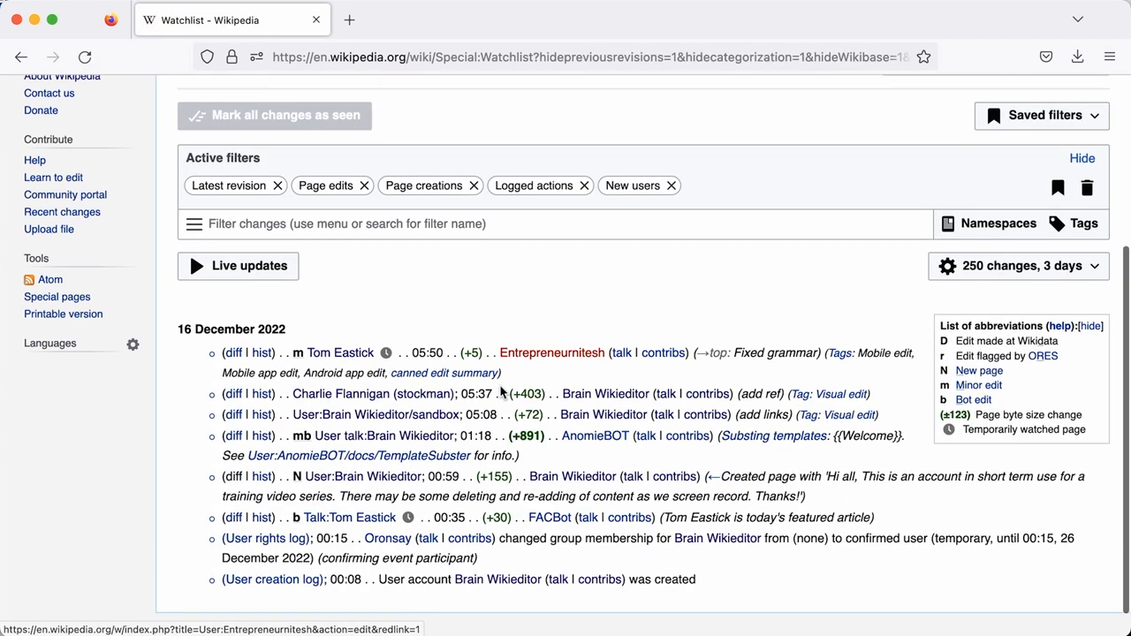
Step: Review the watchlist, return to Rosalind Franklin and add the article to the watchlist with the star
scroll("down", 3)
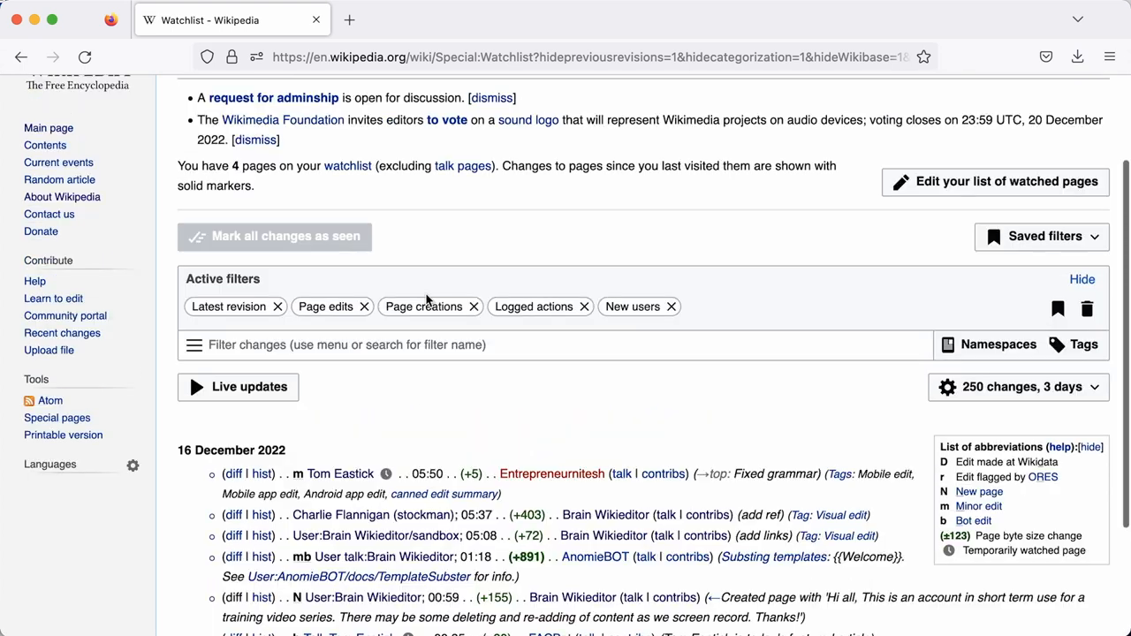
scroll("up", 3)
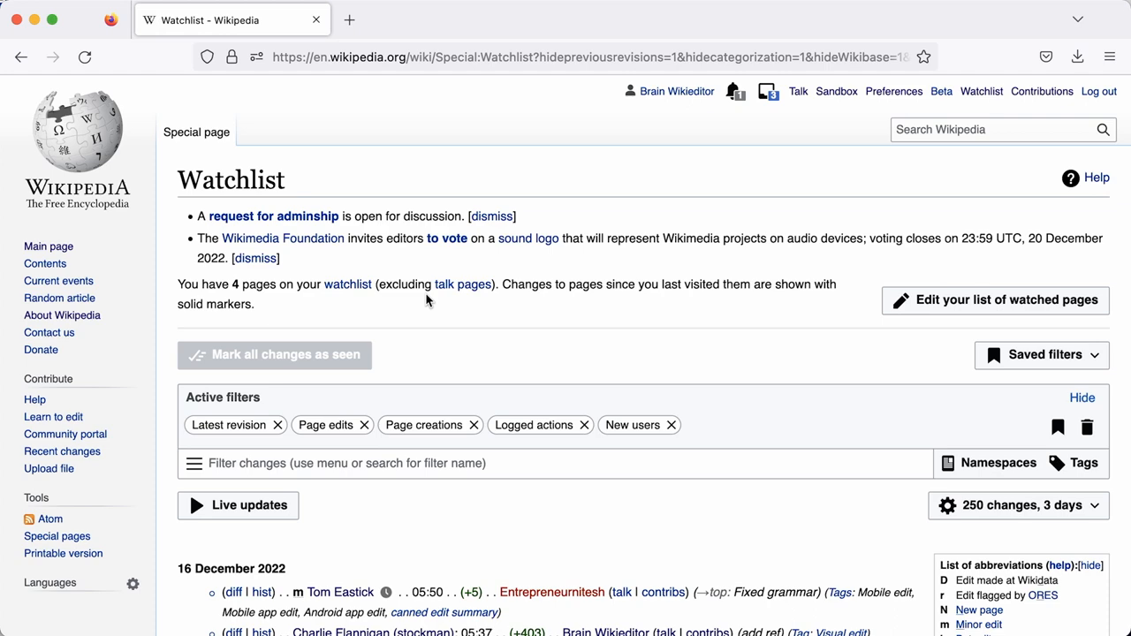
left_click(21, 57)
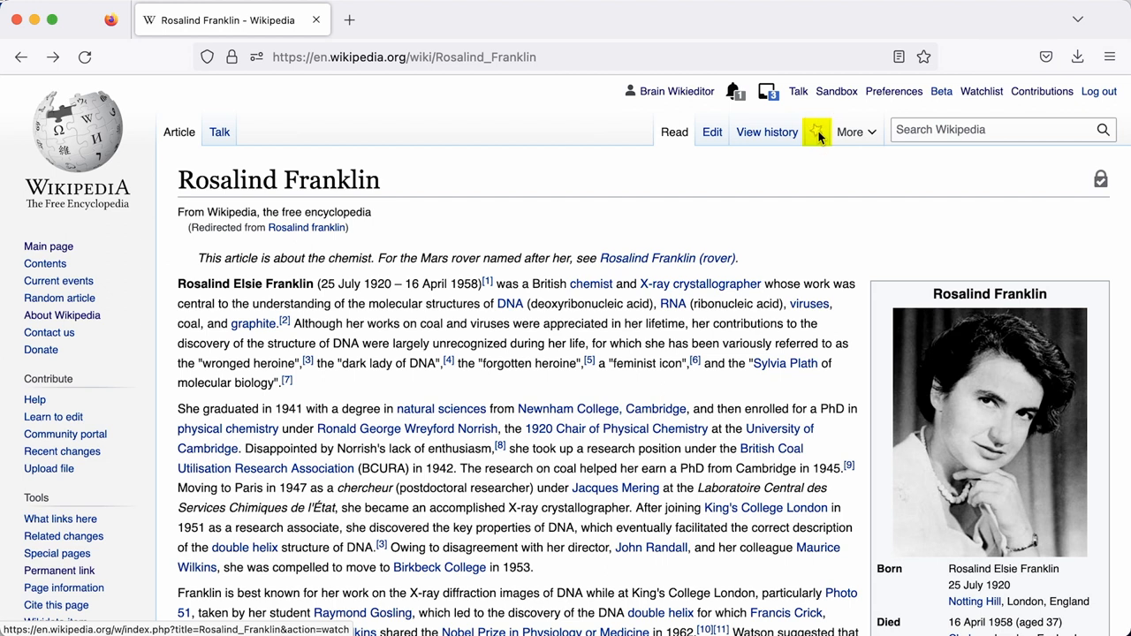
left_click(816, 130)
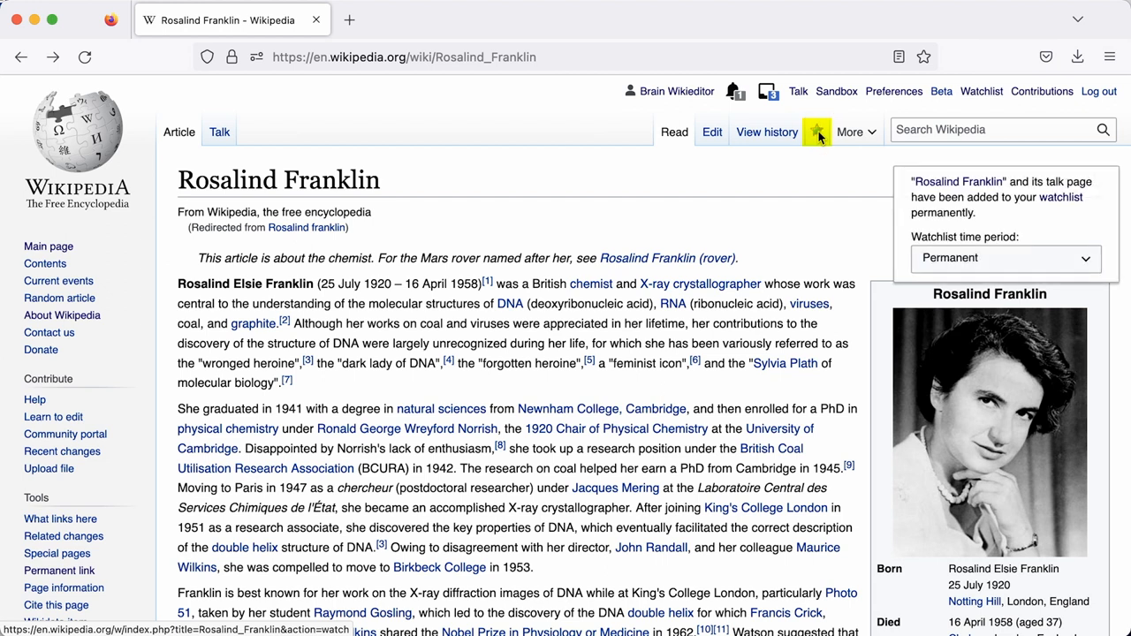
left_click(1006, 258)
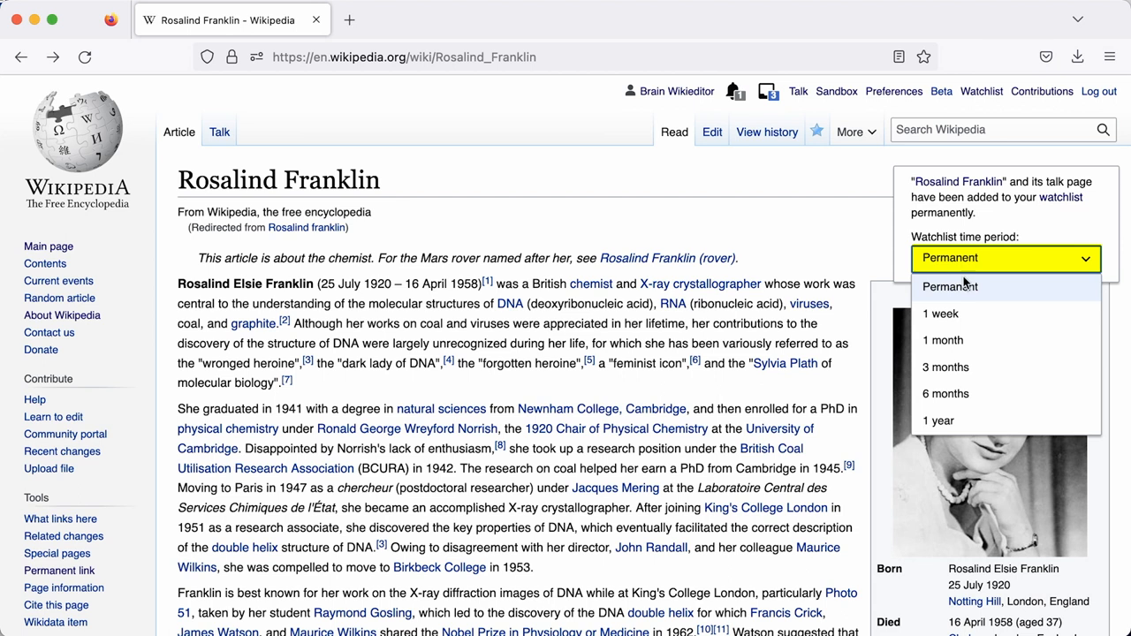
left_click(951, 286)
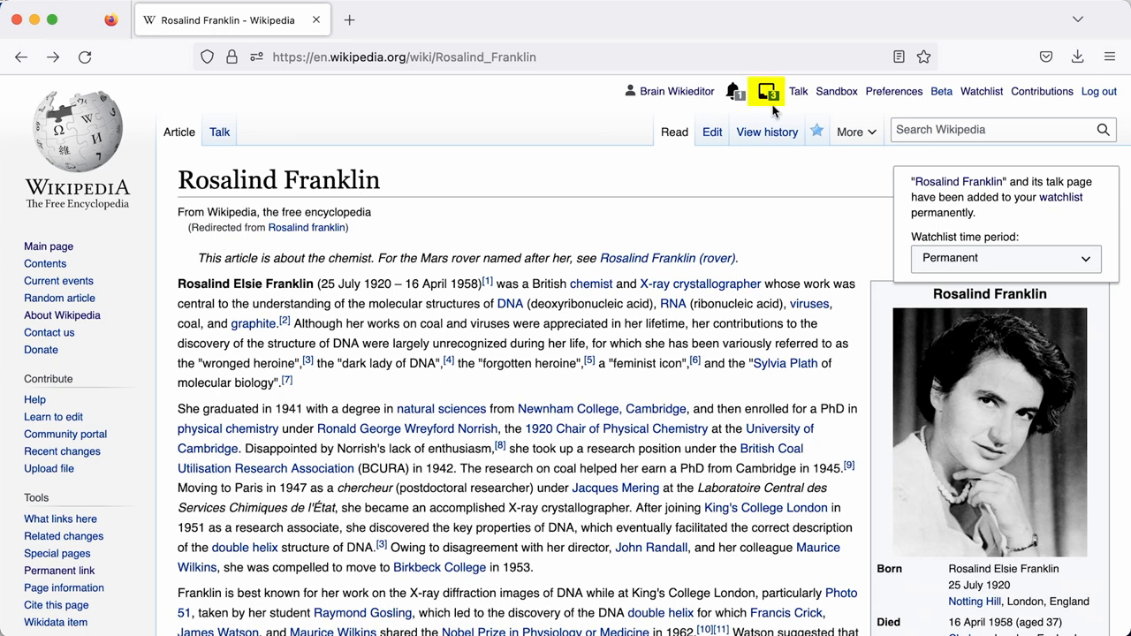
left_click(767, 92)
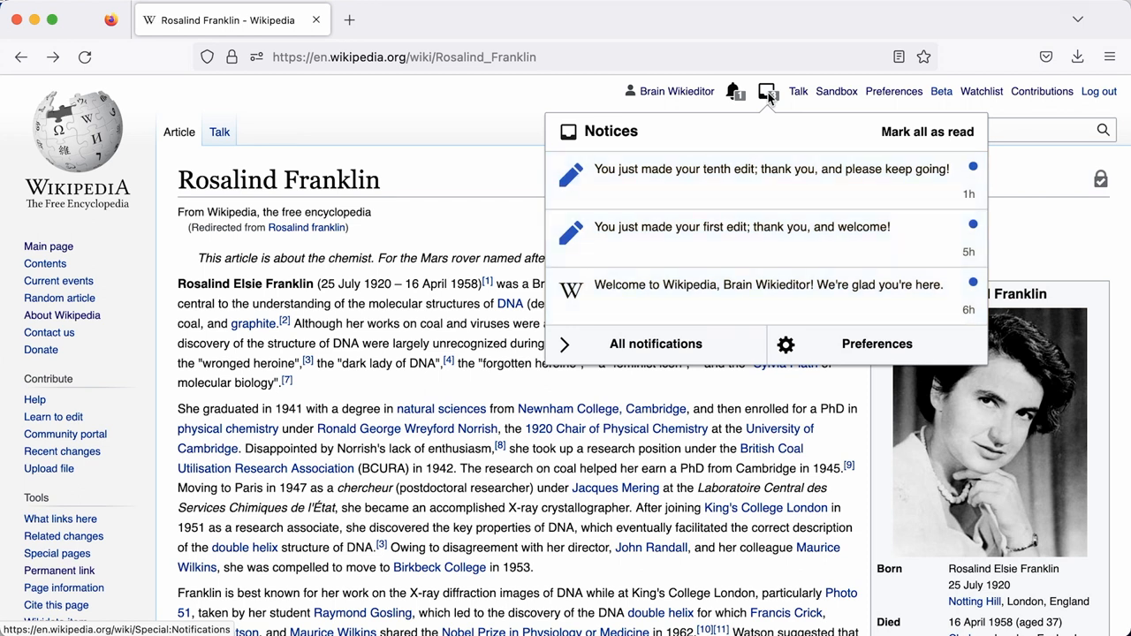
left_click(769, 92)
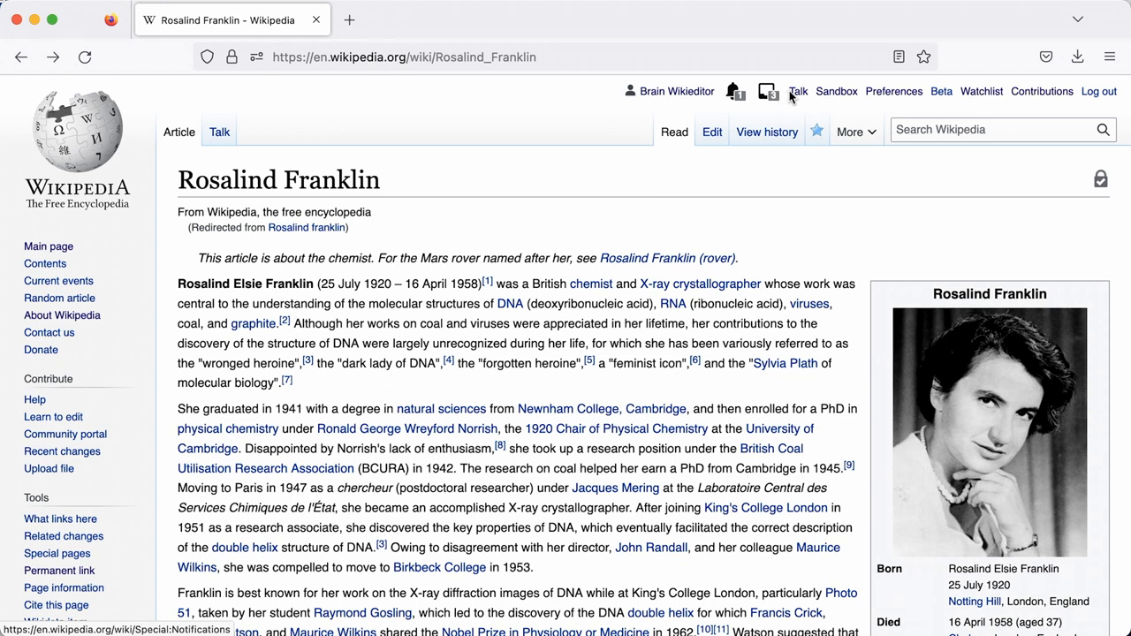
left_click(894, 92)
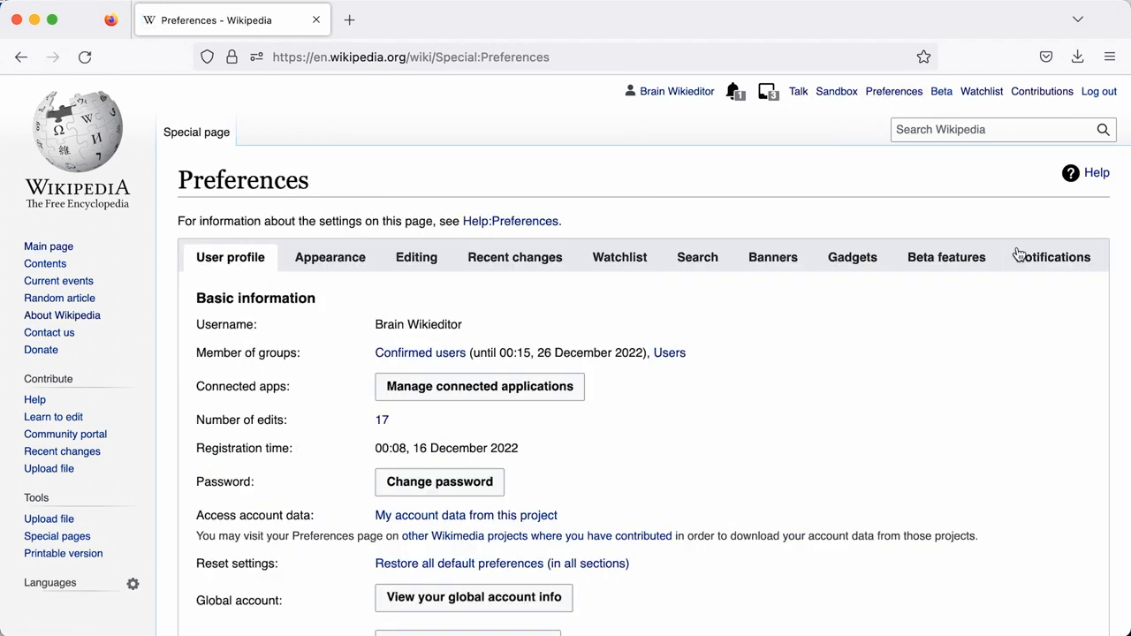
left_click(1054, 258)
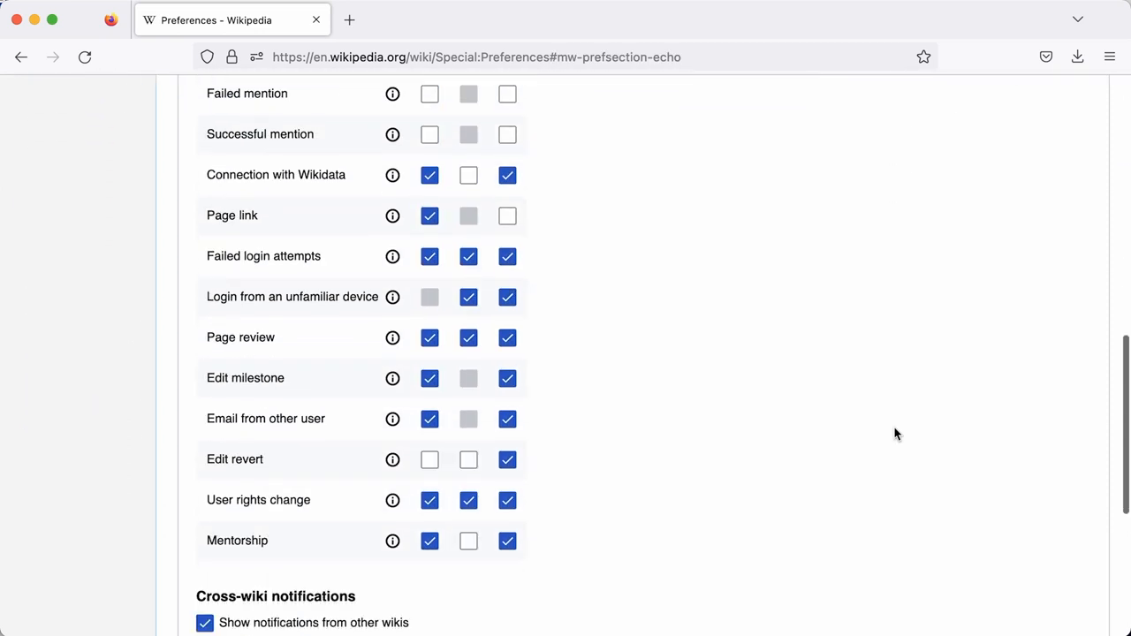
scroll("down", 3)
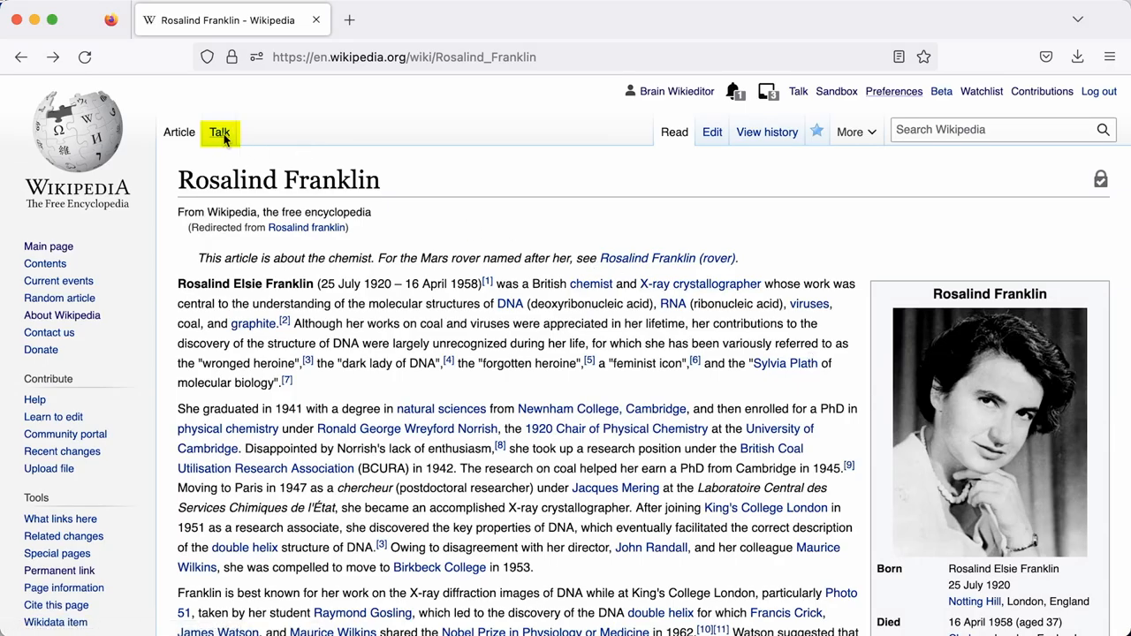
Step: Go to the Rosalind Franklin talk page and find the Sexism section-title discussion
left_click(219, 131)
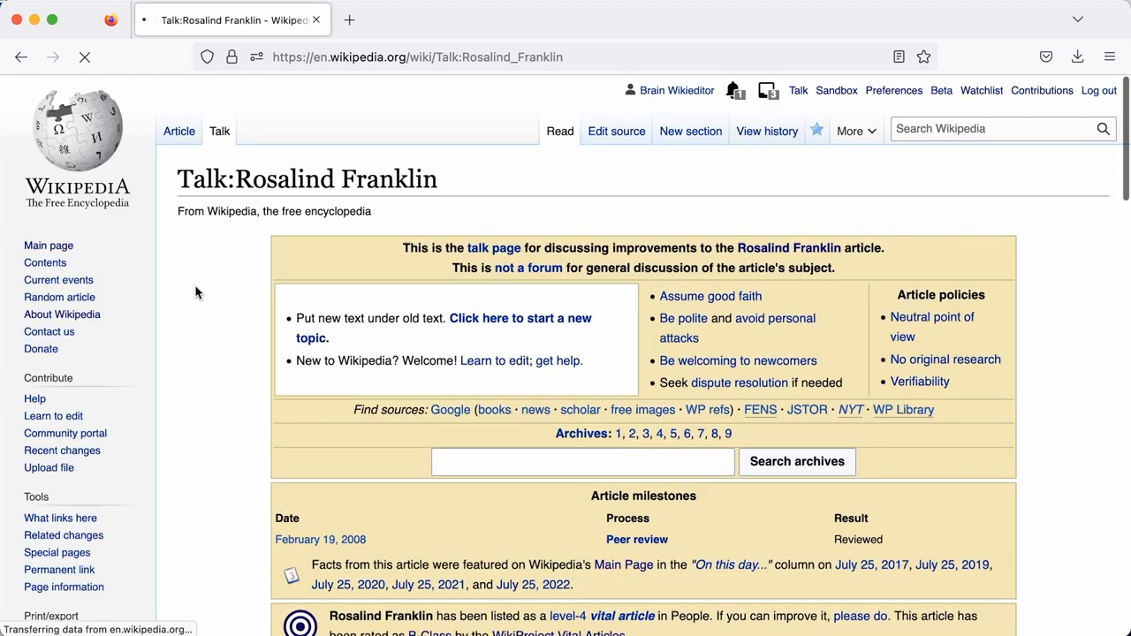
scroll("down", 3)
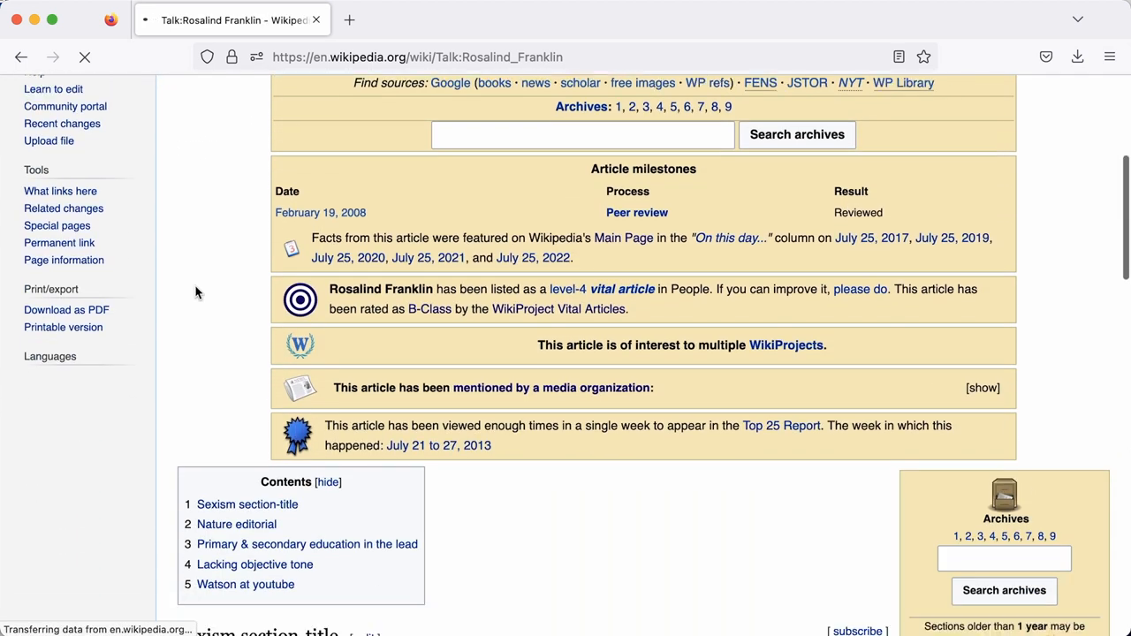
scroll("down", 3)
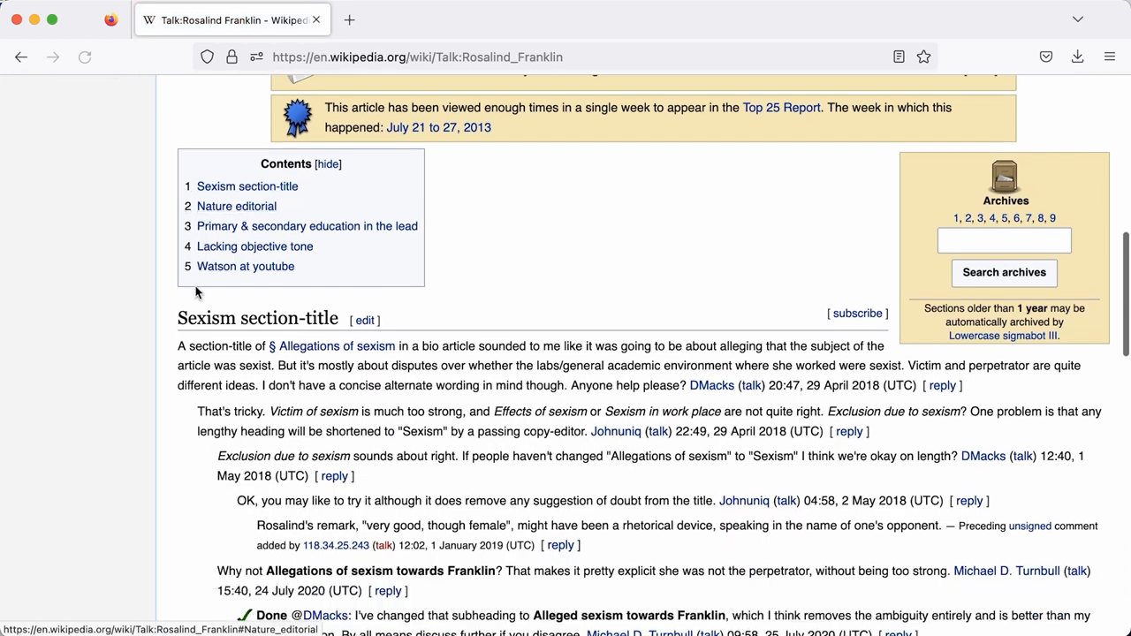
scroll("down", 3)
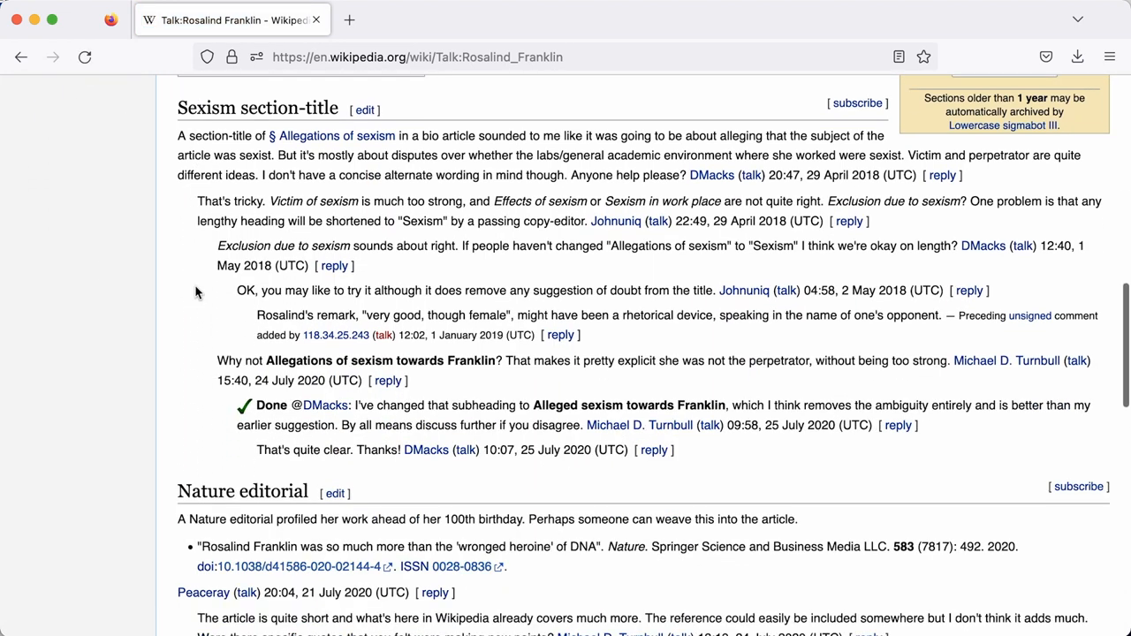
mouse_move(566, 351)
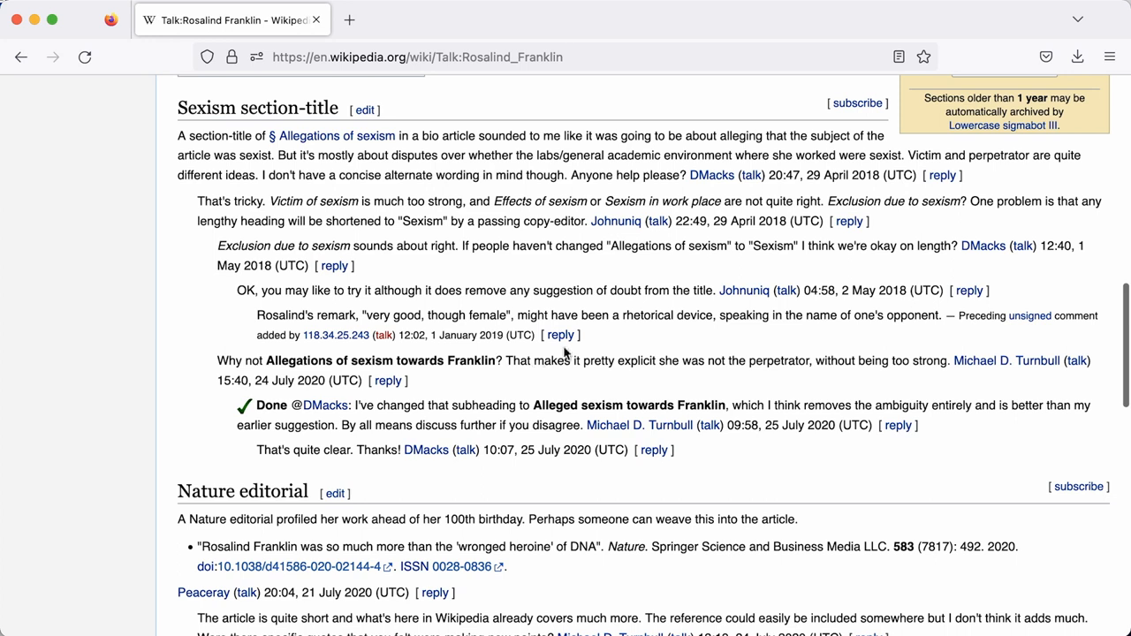
Step: Post a 'Thank you!' reply under the unsigned comment in that discussion
left_click(561, 336)
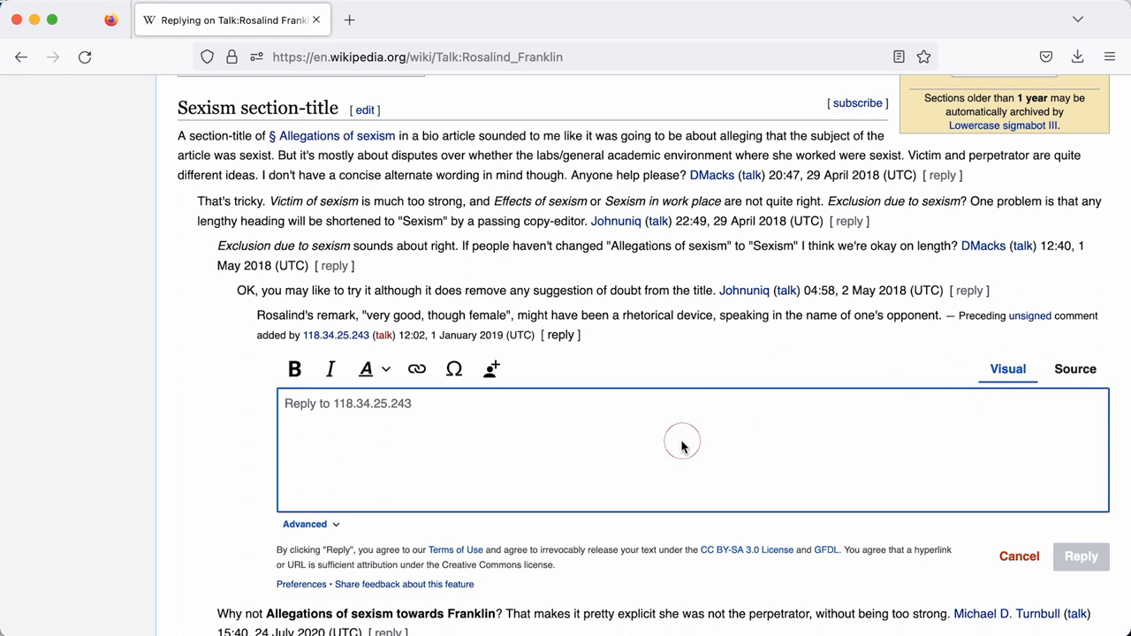
type("Thank you!")
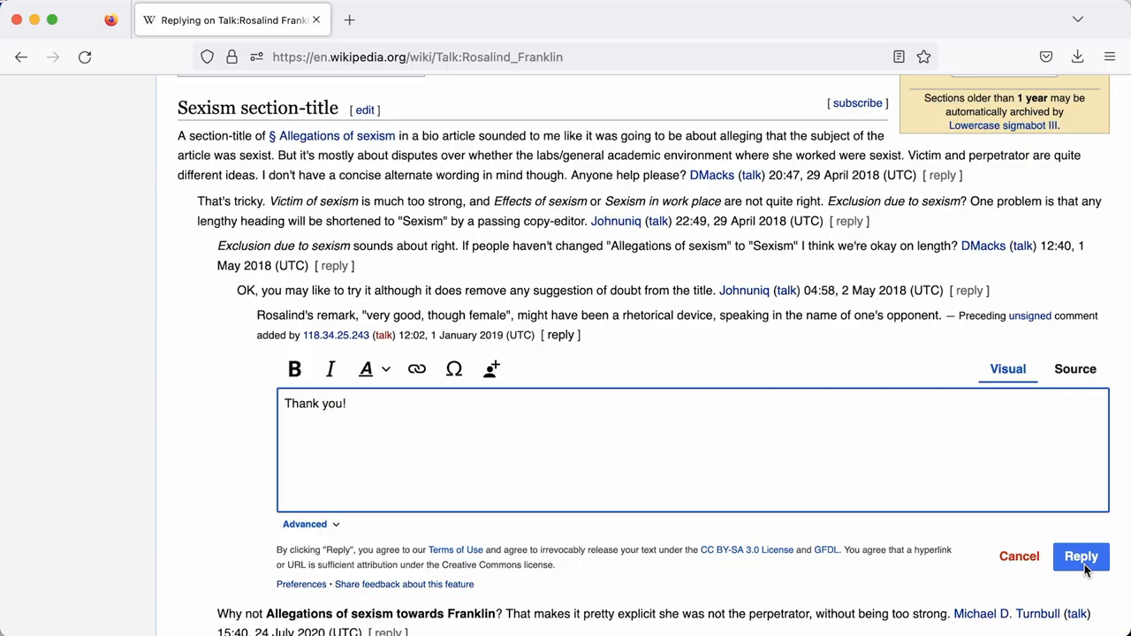
left_click(1082, 555)
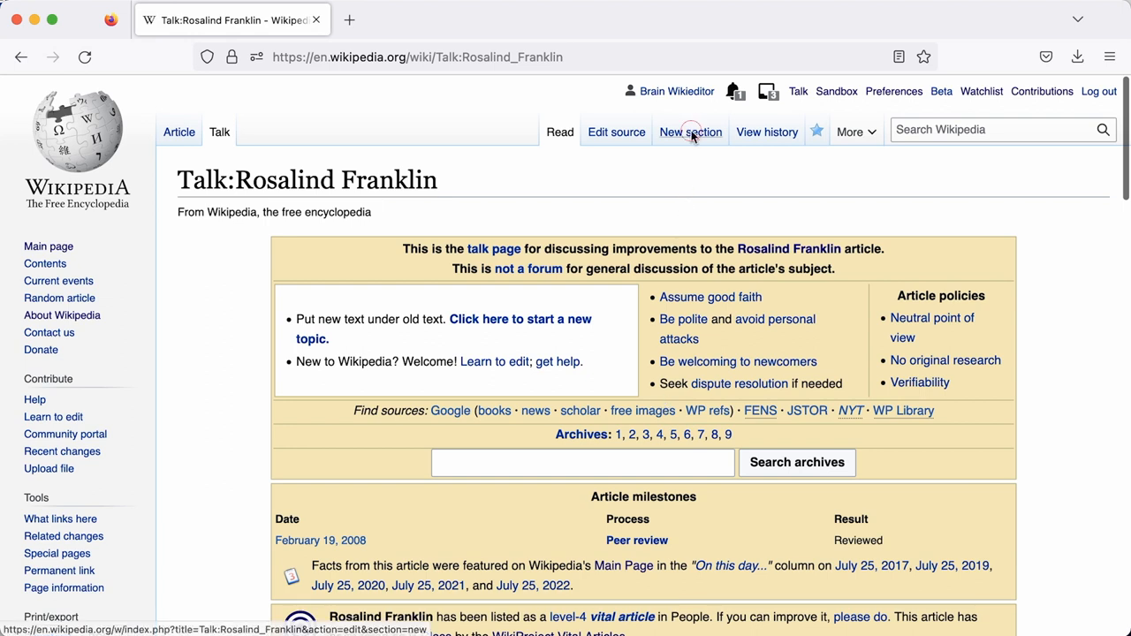
Step: Draft a new talk-page topic with subject 'Question' and text 'Why is it?' without adding it
left_click(689, 130)
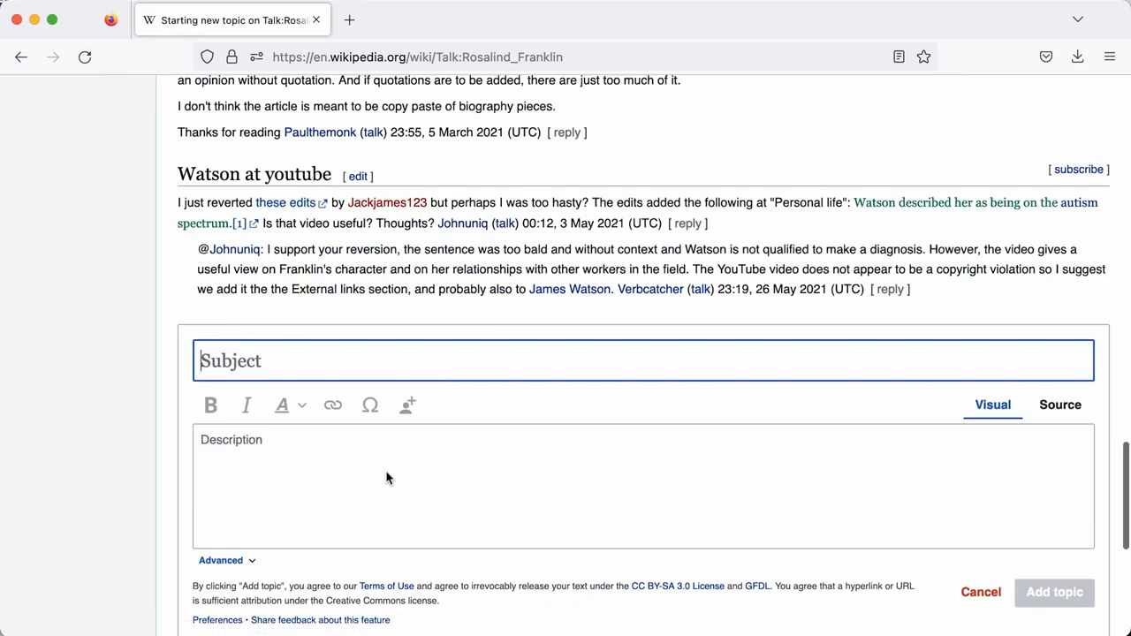
scroll("down", 3)
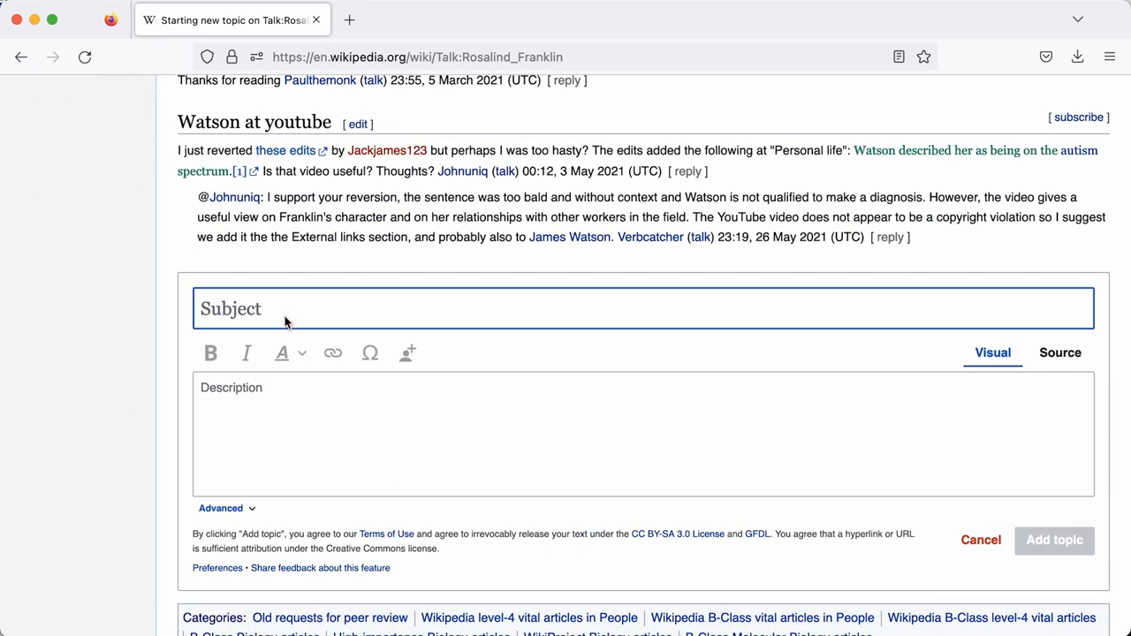
type("Q")
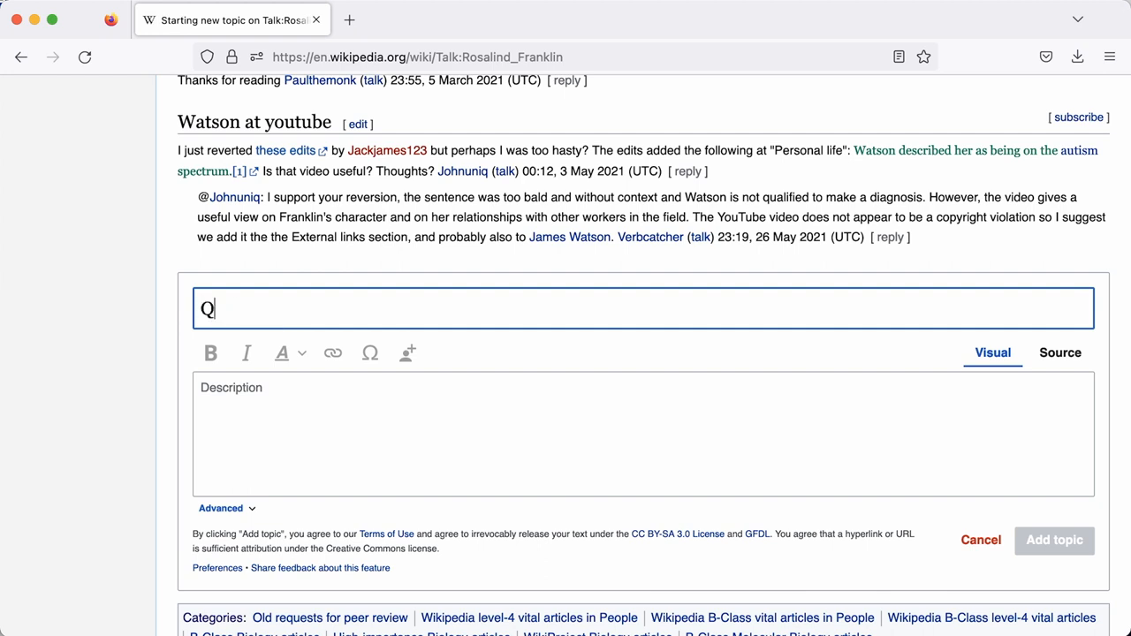
type("uestion")
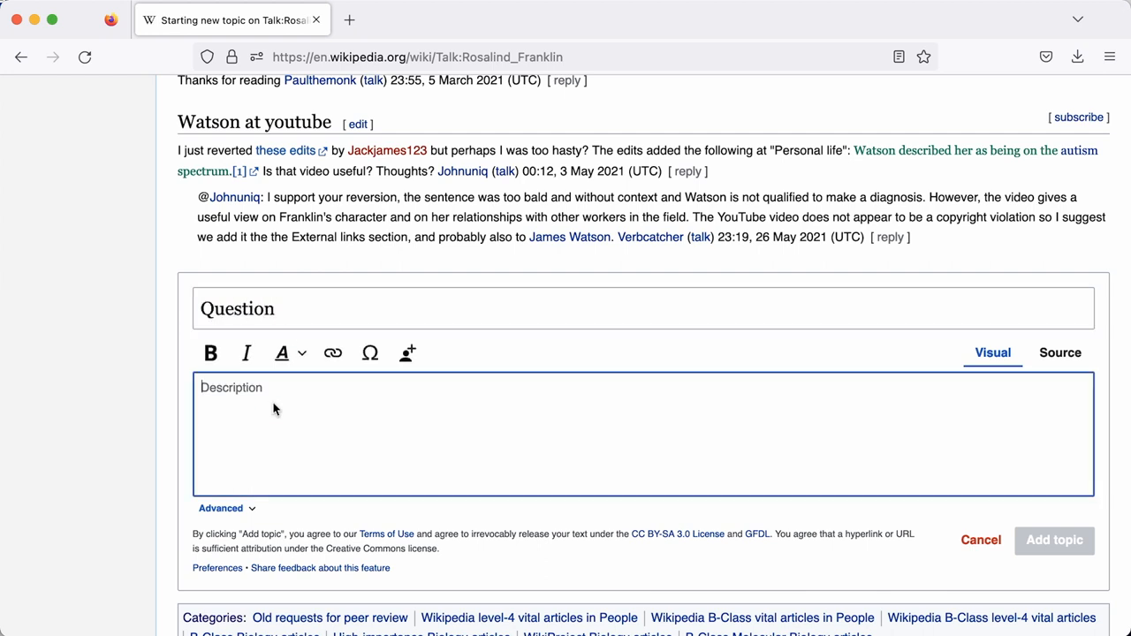
type("Why is i")
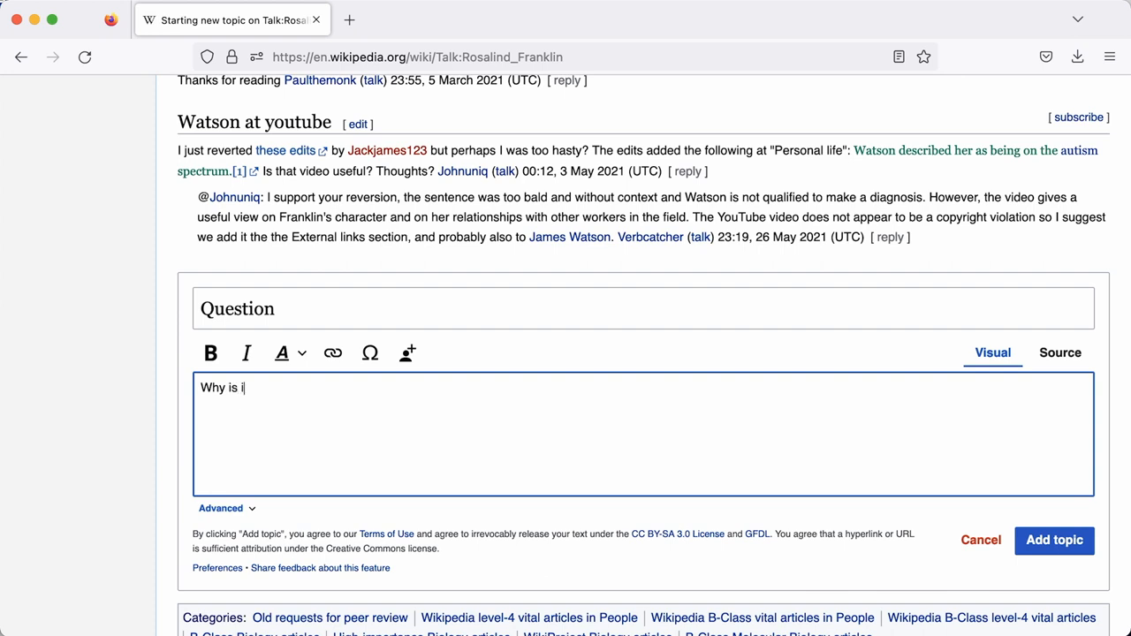
type("t?")
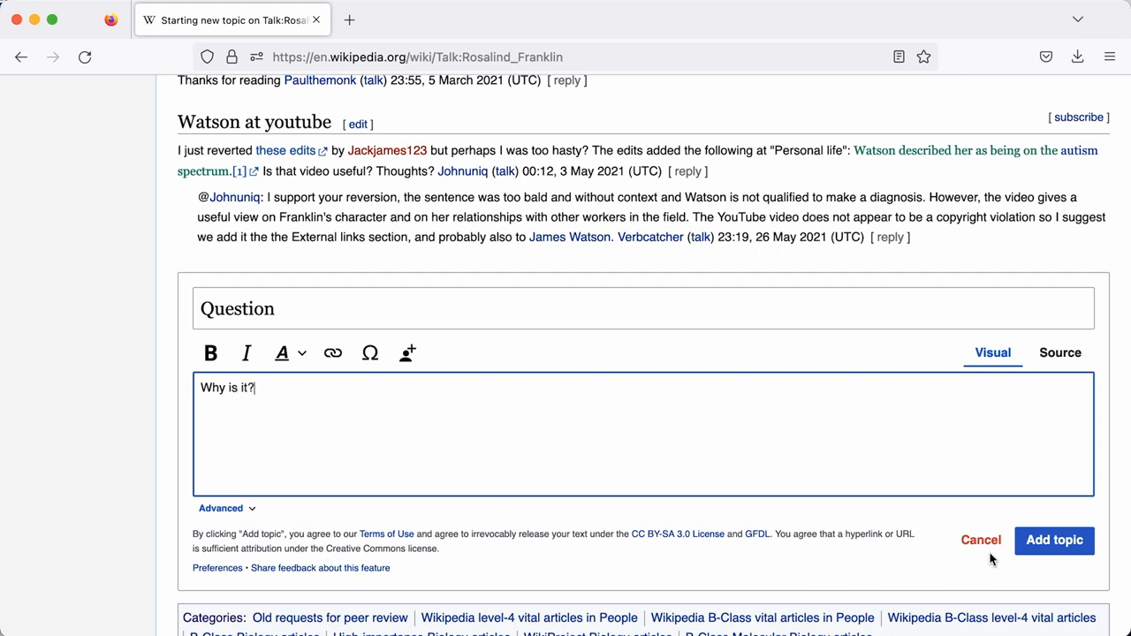
mouse_move(1053, 541)
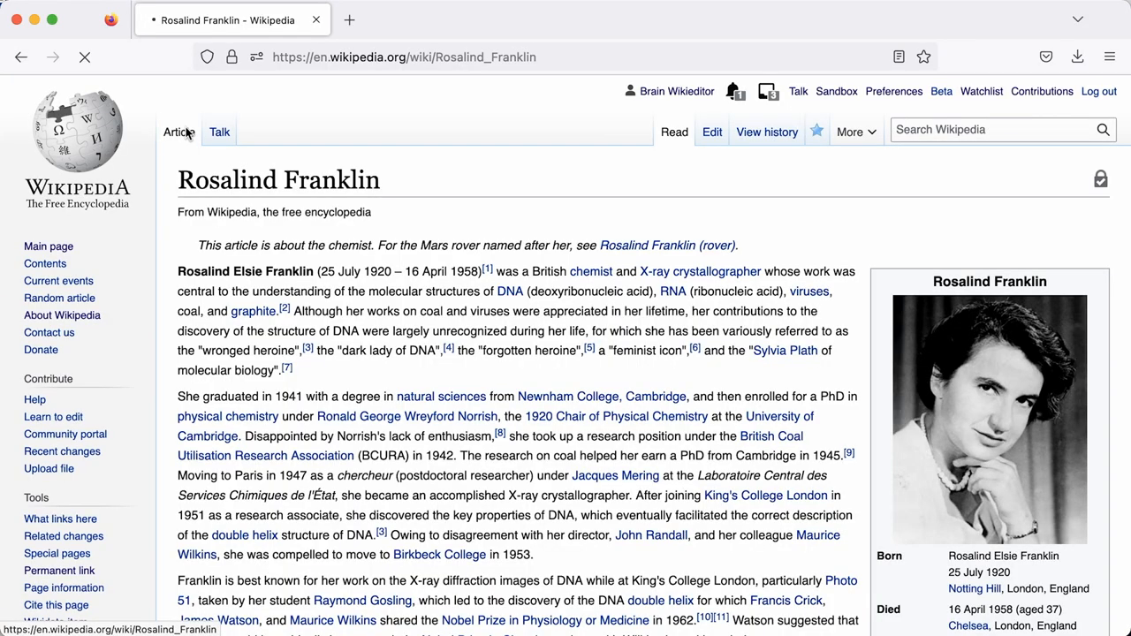
Step: From the Rosalind Franklin article's revision history, start publicly thanking Cannolis for the latest 7 December revert
left_click(767, 131)
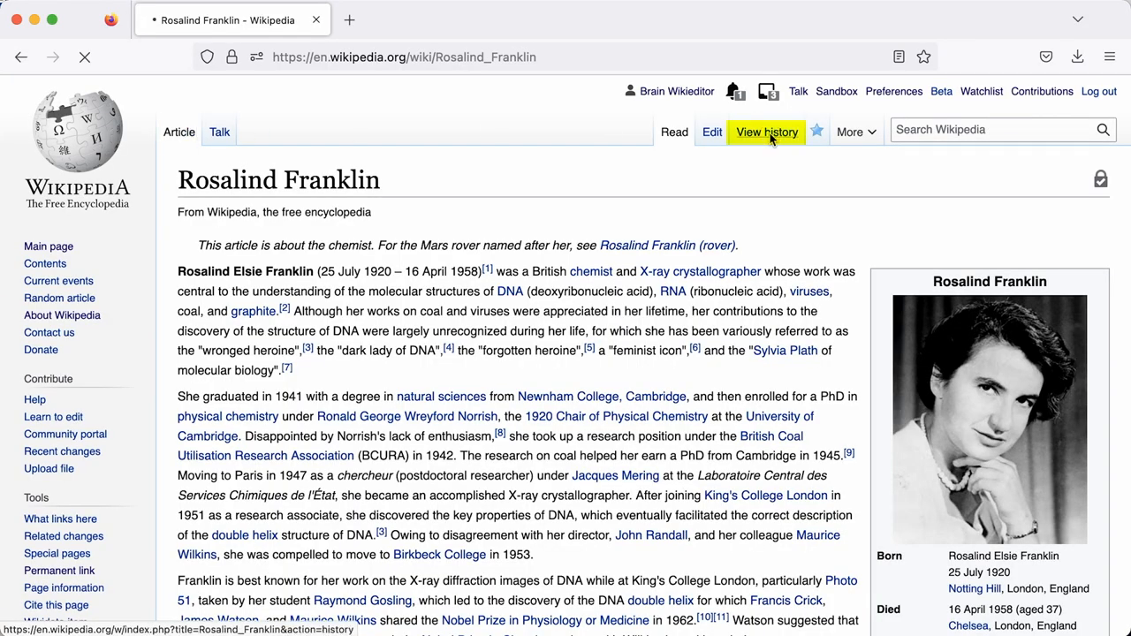
left_click(767, 131)
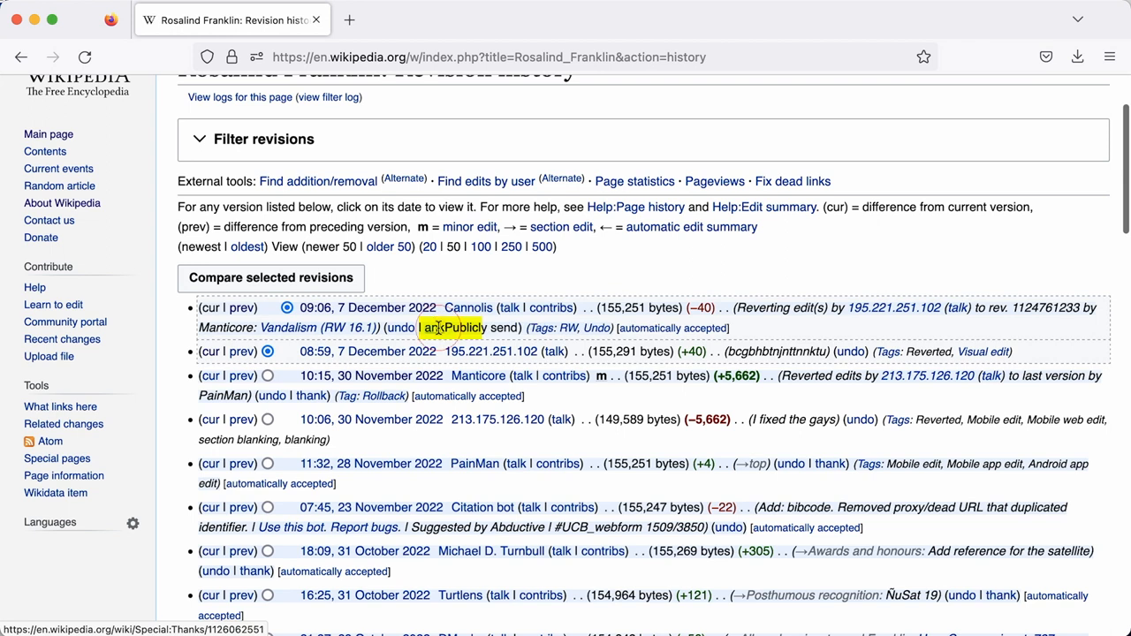
left_click(433, 327)
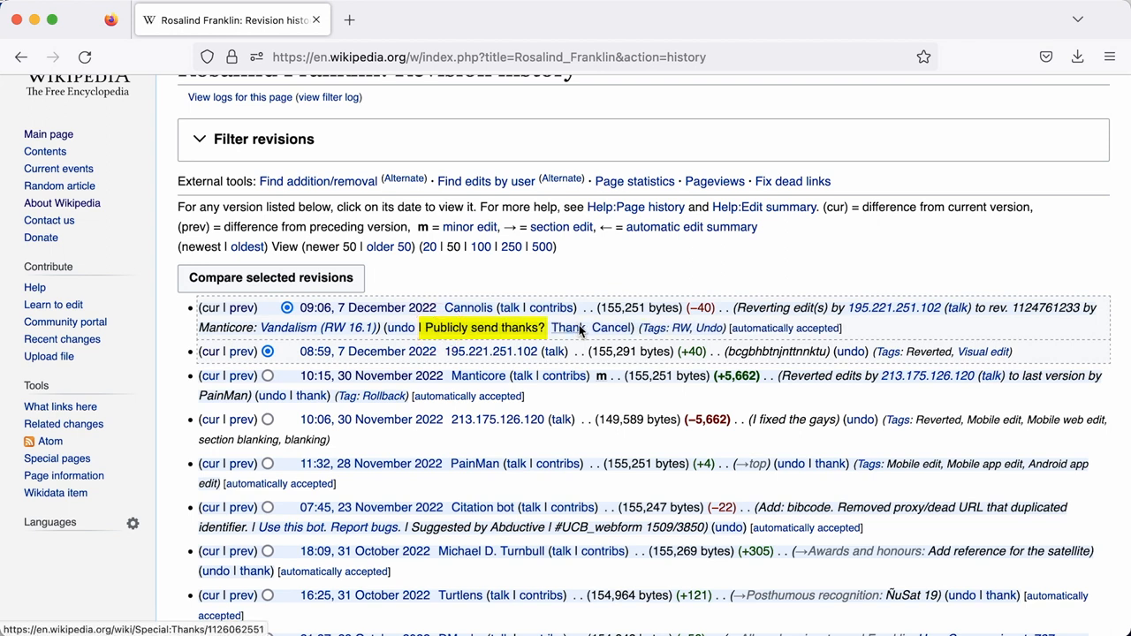